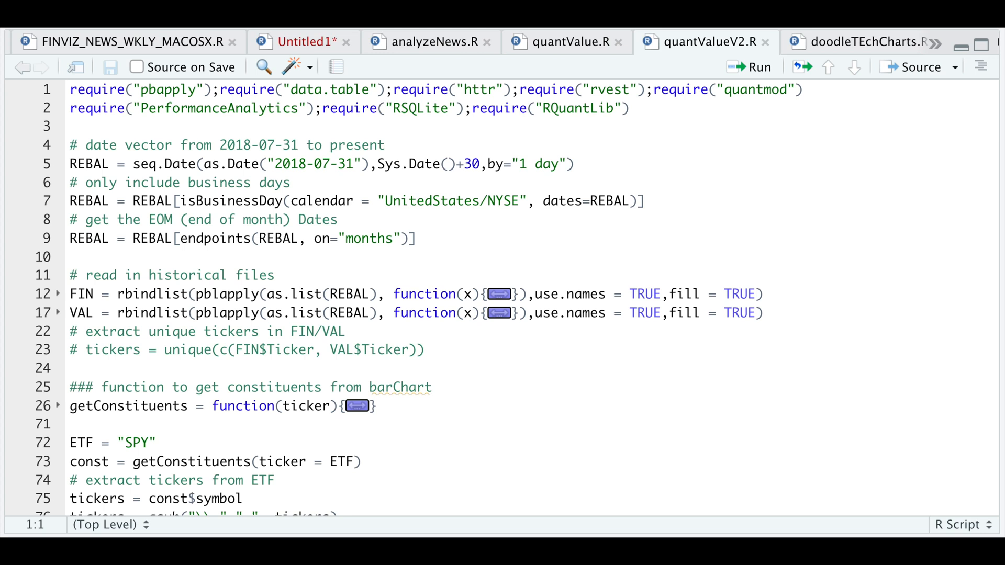
Step: Switch from the quantValueV2.R editor to the browser showing the Finviz home page
{"action": "left_click", "coordinate": [70, 90]}
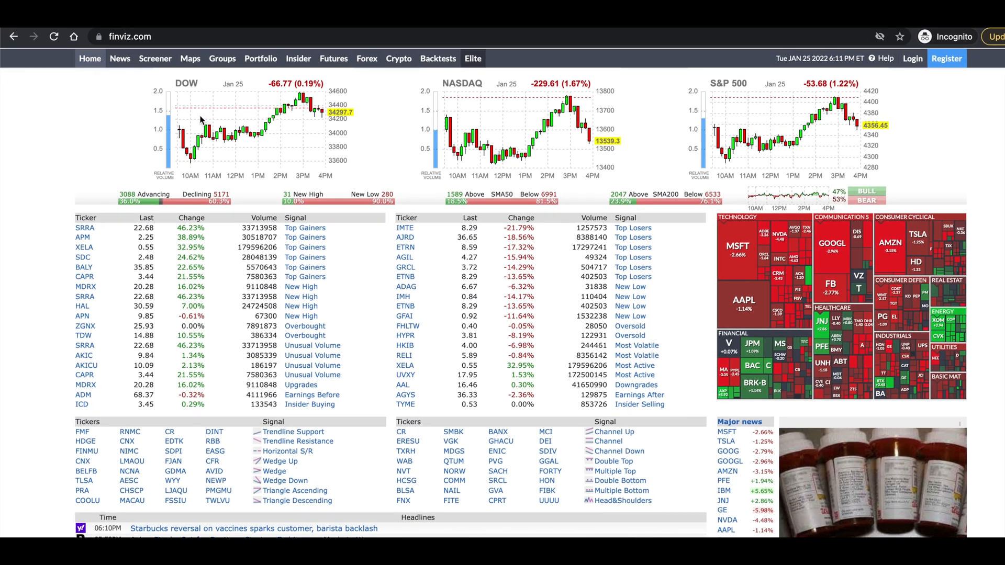
Step: Show the screener's Valuation then Financial ratios view for all 8,580 stocks
{"action": "left_click", "coordinate": [155, 59]}
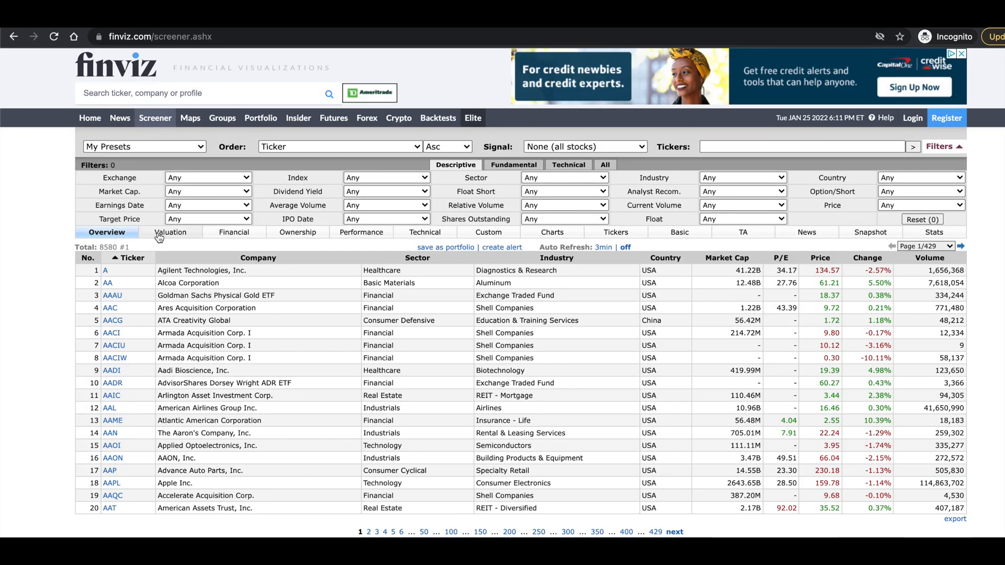
{"action": "left_click", "coordinate": [170, 232]}
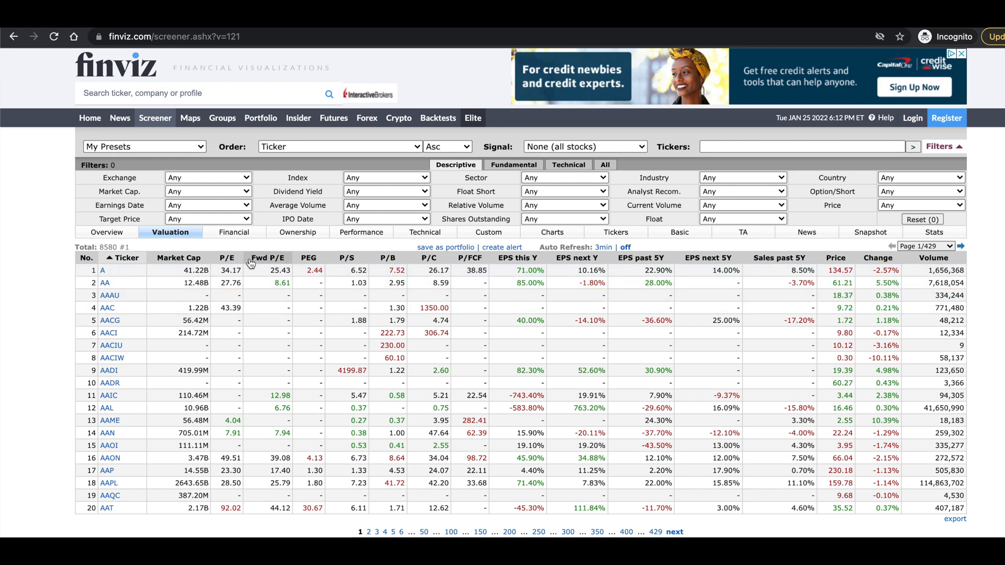
{"action": "mouse_move", "coordinate": [234, 233]}
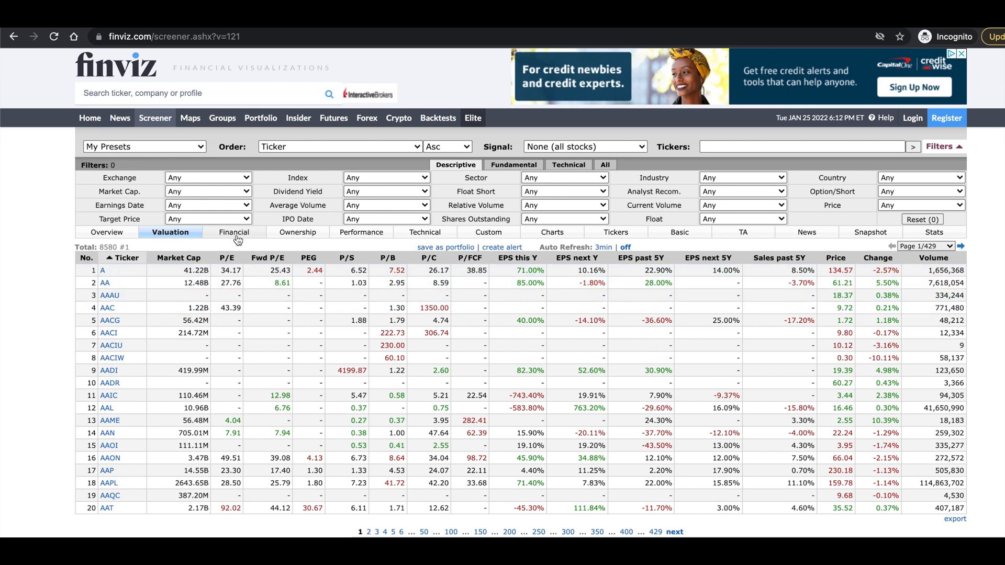
{"action": "left_click", "coordinate": [234, 233]}
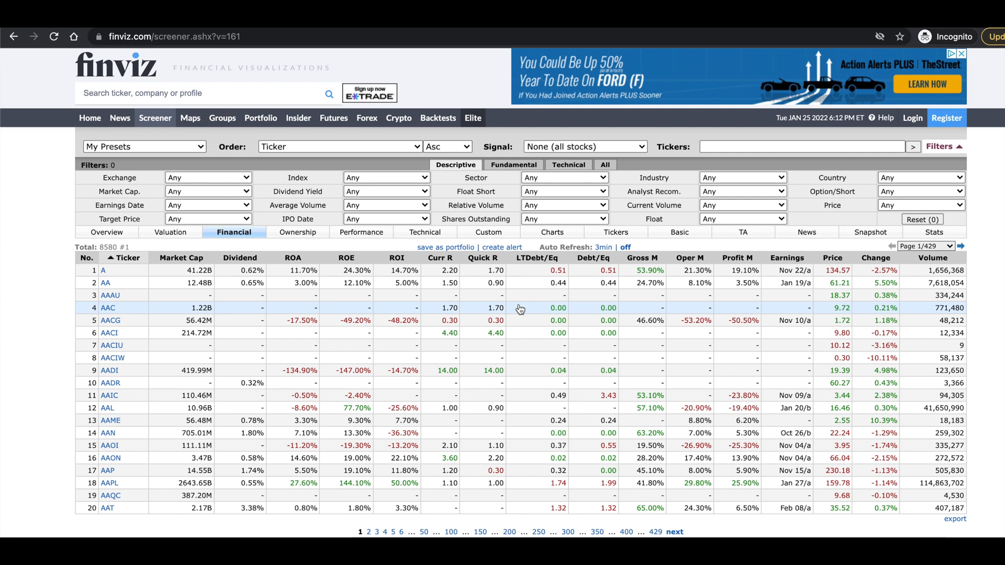
{"action": "mouse_move", "coordinate": [442, 311]}
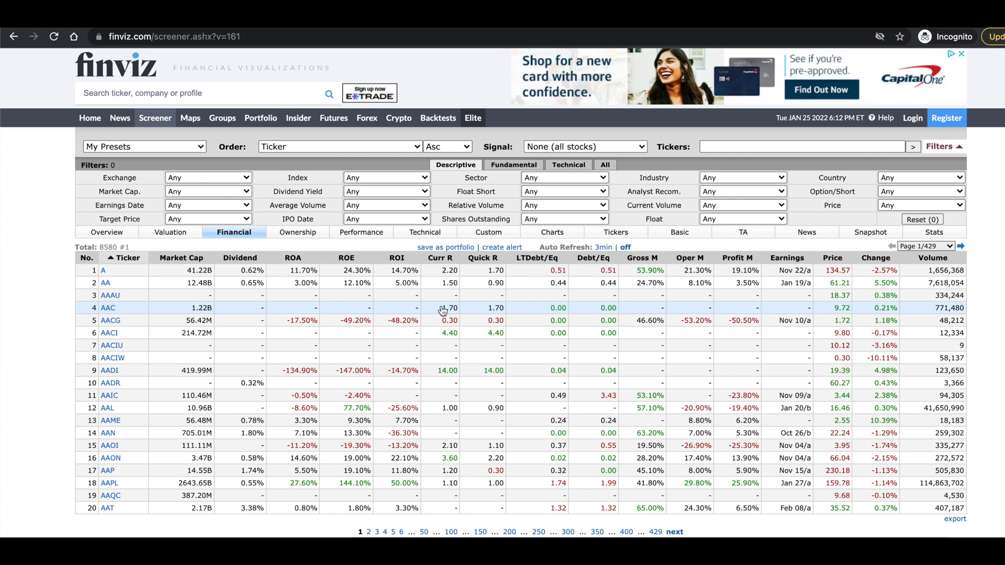
{"action": "mouse_move", "coordinate": [452, 307]}
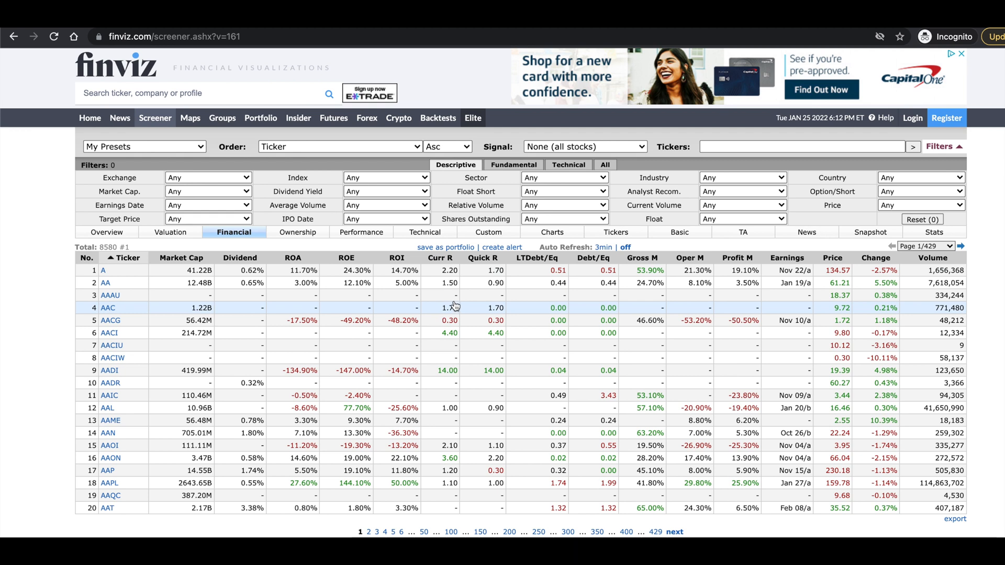
{"action": "mouse_move", "coordinate": [480, 341]}
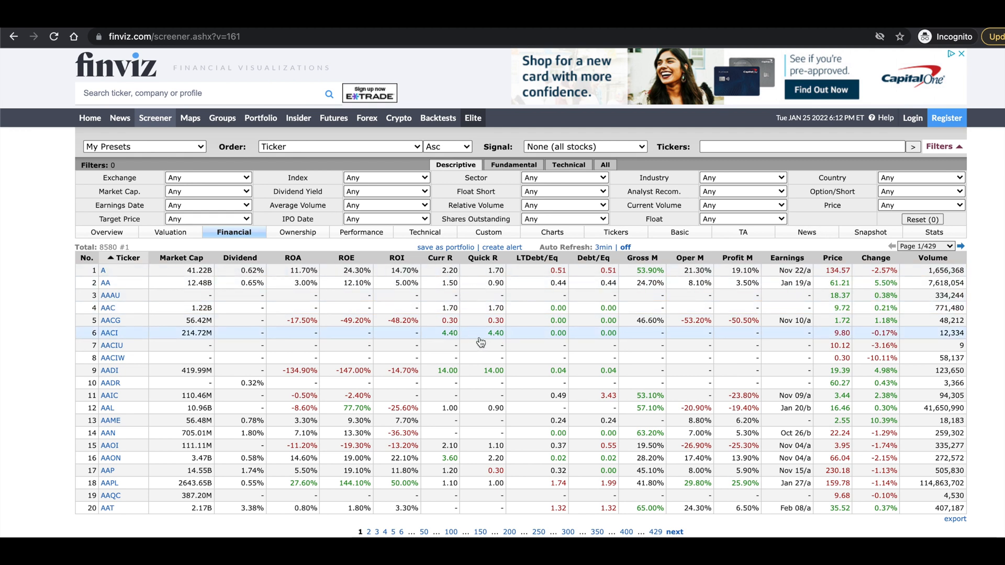
{"action": "mouse_move", "coordinate": [39, 32]}
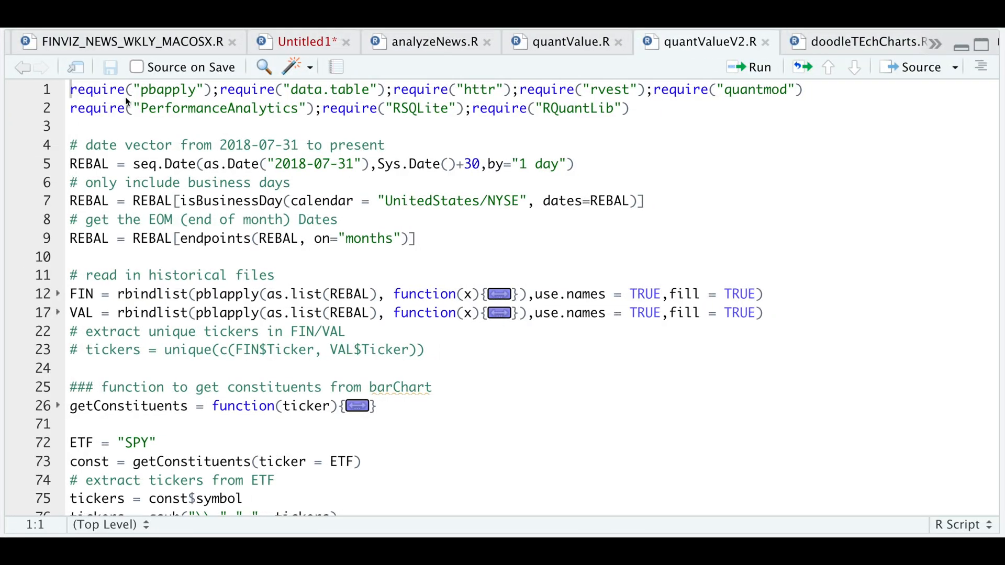
{"action": "mouse_move", "coordinate": [57, 149]}
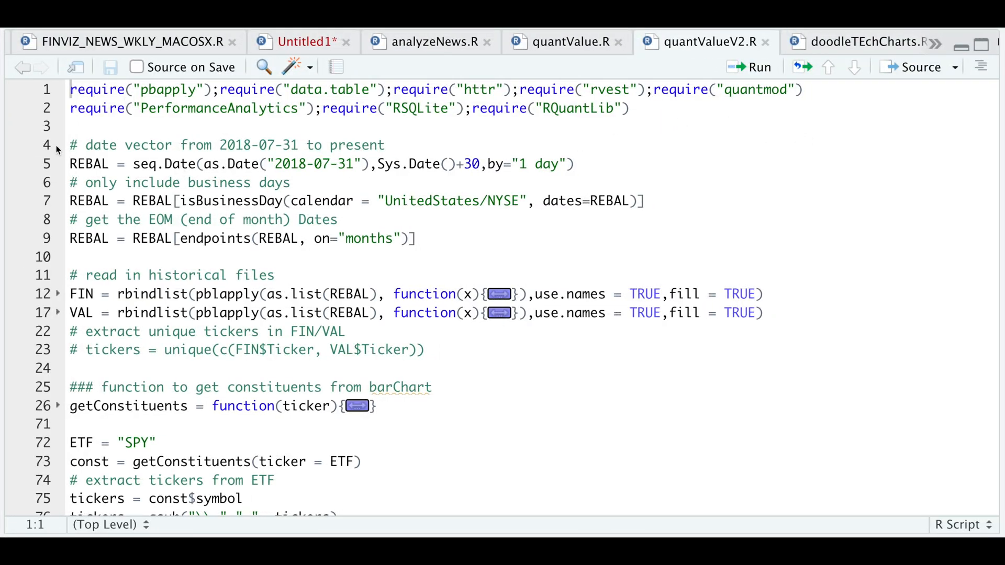
Step: Return to quantValueV2.R at the month-end rebalance date vector and business-days filter
{"action": "left_click", "coordinate": [243, 144]}
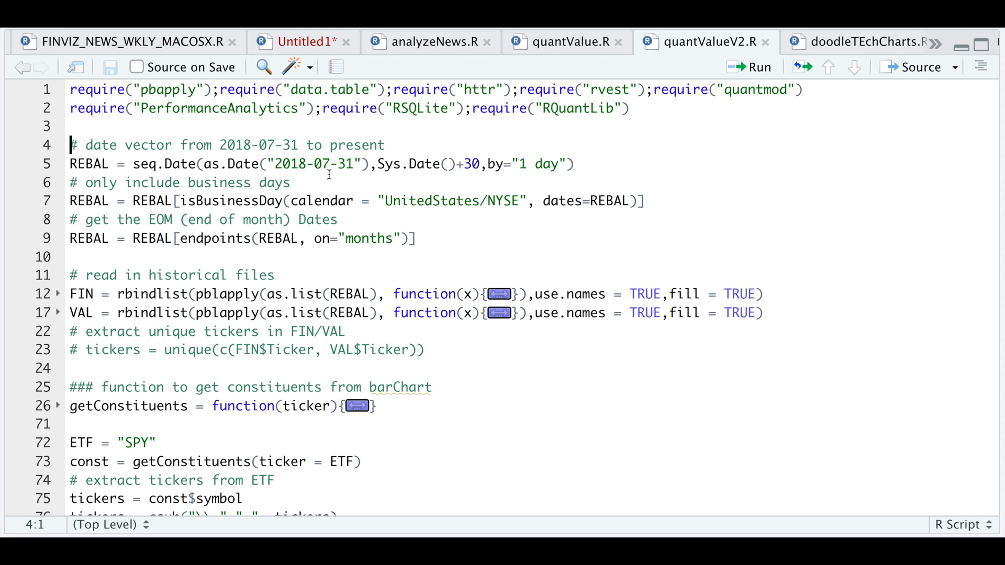
{"action": "mouse_move", "coordinate": [437, 177]}
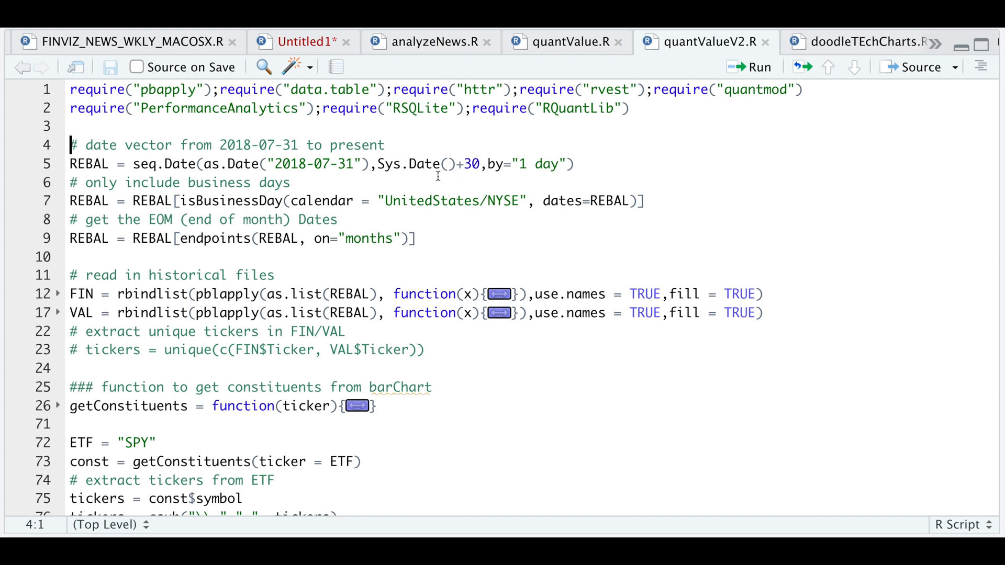
{"action": "mouse_move", "coordinate": [801, 119]}
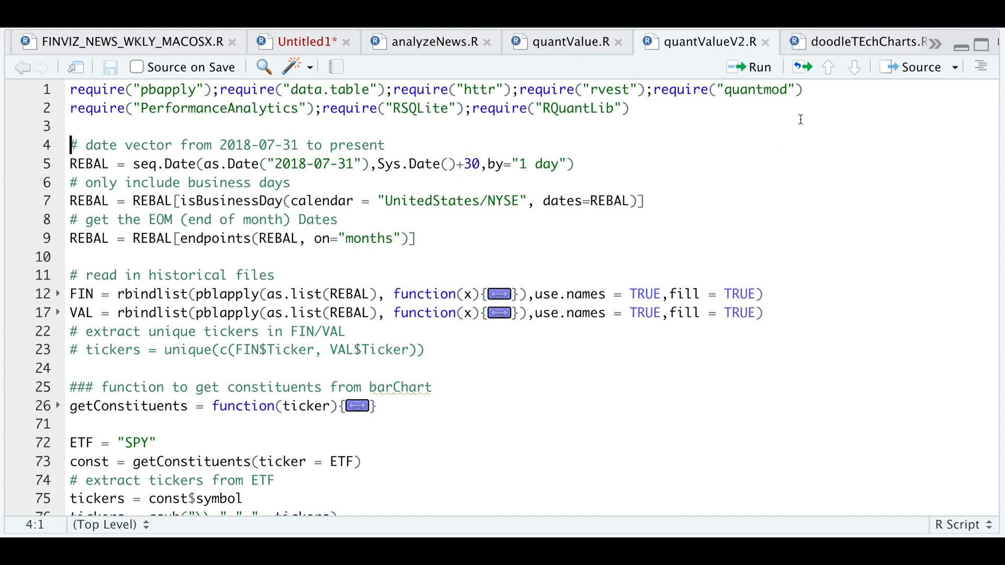
{"action": "left_click", "coordinate": [70, 182]}
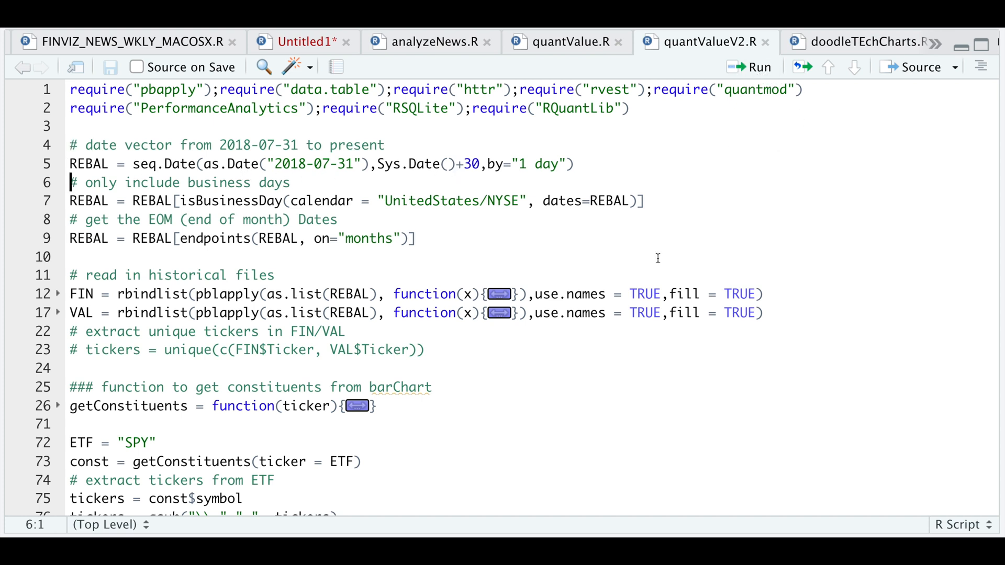
{"action": "mouse_move", "coordinate": [745, 78]}
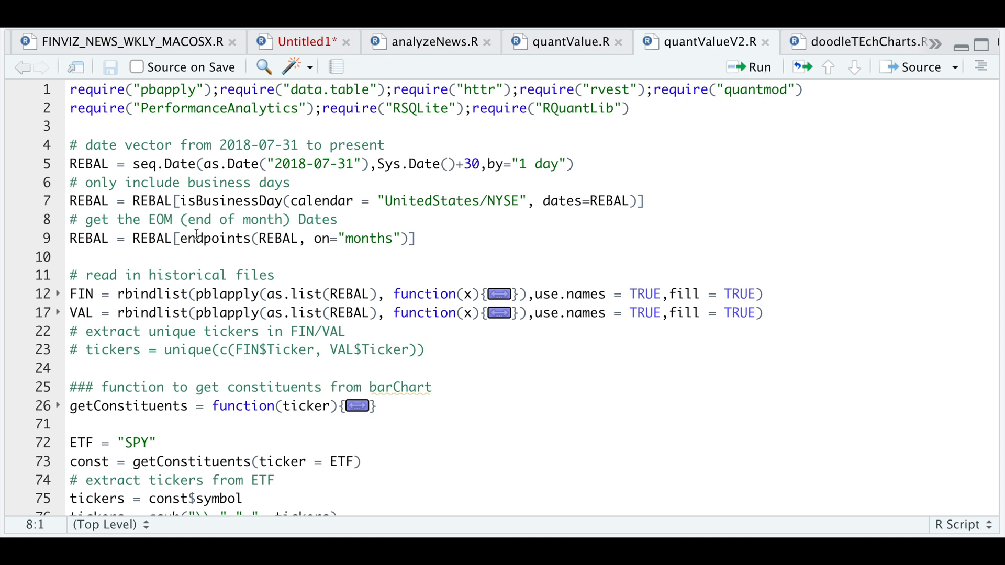
{"action": "mouse_move", "coordinate": [761, 67]}
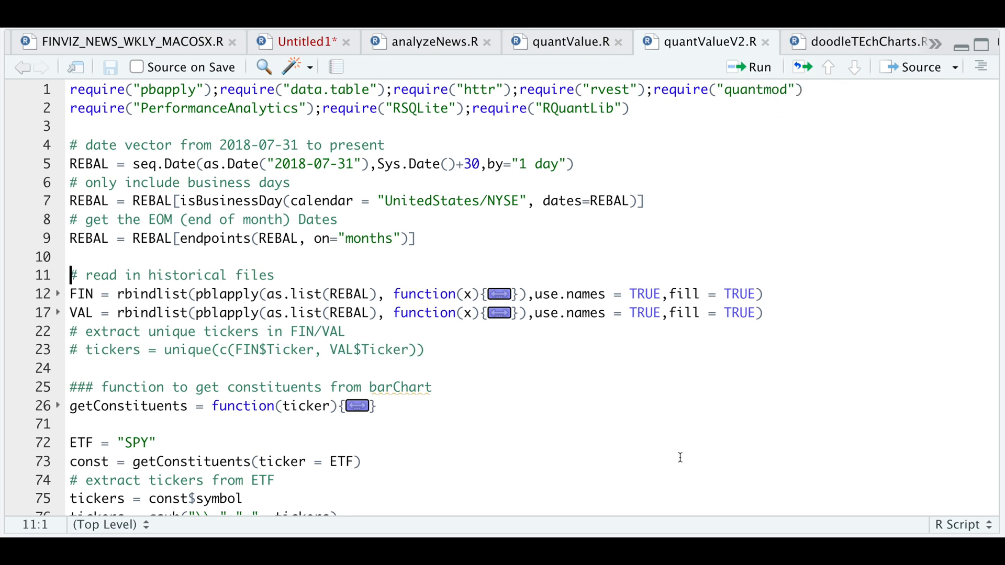
{"action": "mouse_move", "coordinate": [700, 453]}
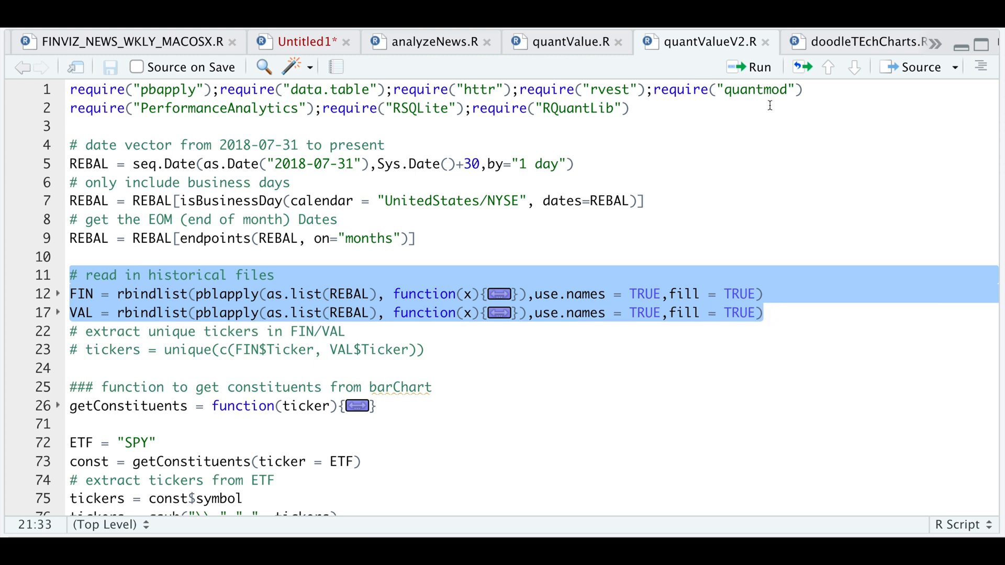
{"action": "left_click", "coordinate": [762, 313]}
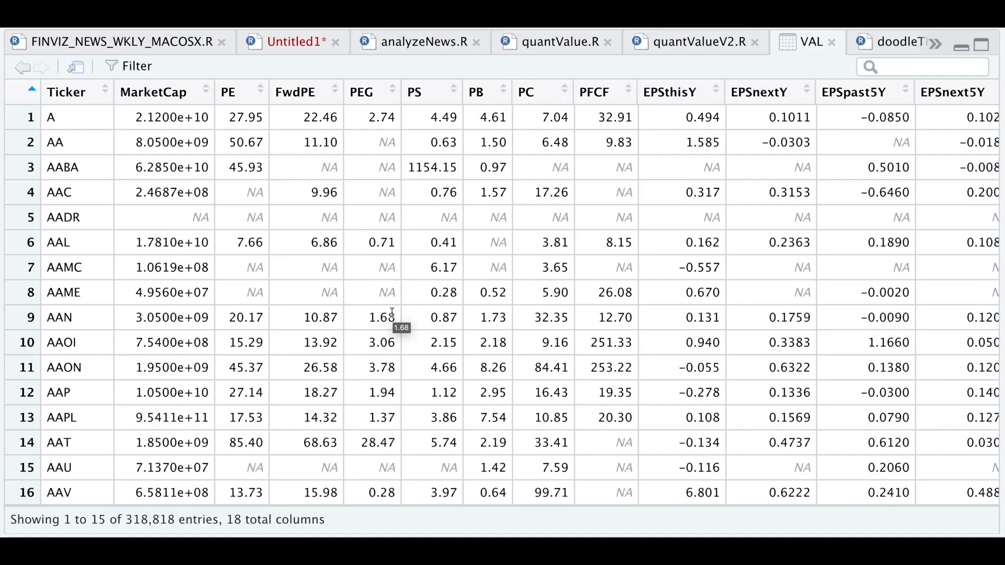
{"action": "mouse_move", "coordinate": [524, 284]}
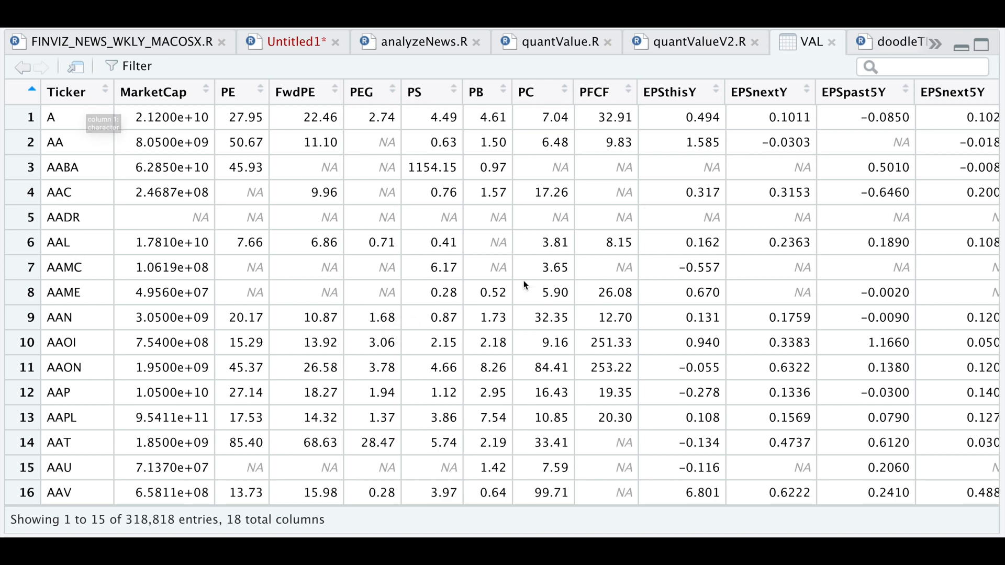
{"action": "scroll", "scroll_direction": "right", "scroll_amount": 3}
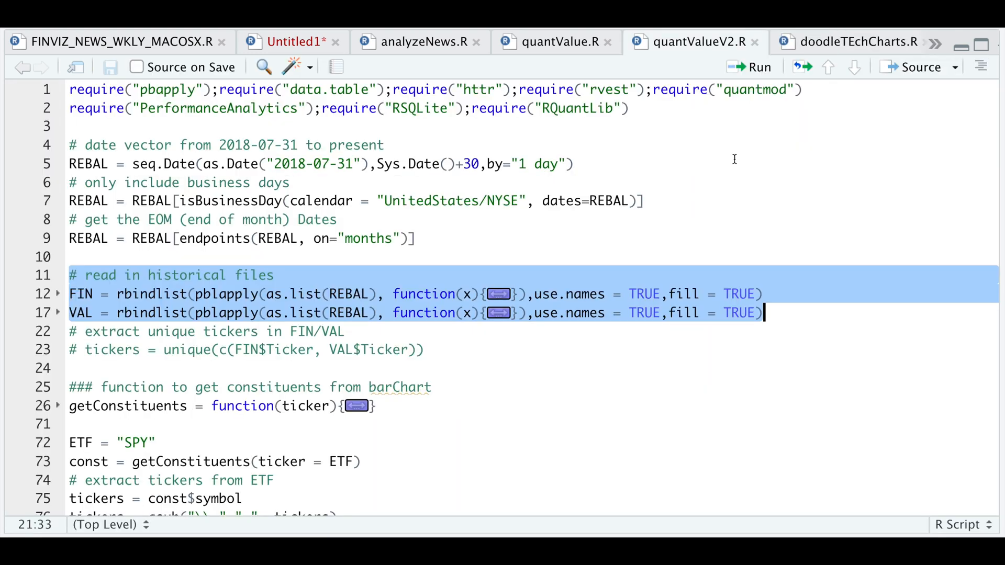
Step: Comment out the getSymbolsDB database-alternative block, lines 84–114, with Cmd+Shift+C
{"action": "scroll", "scroll_direction": "down", "scroll_amount": 3}
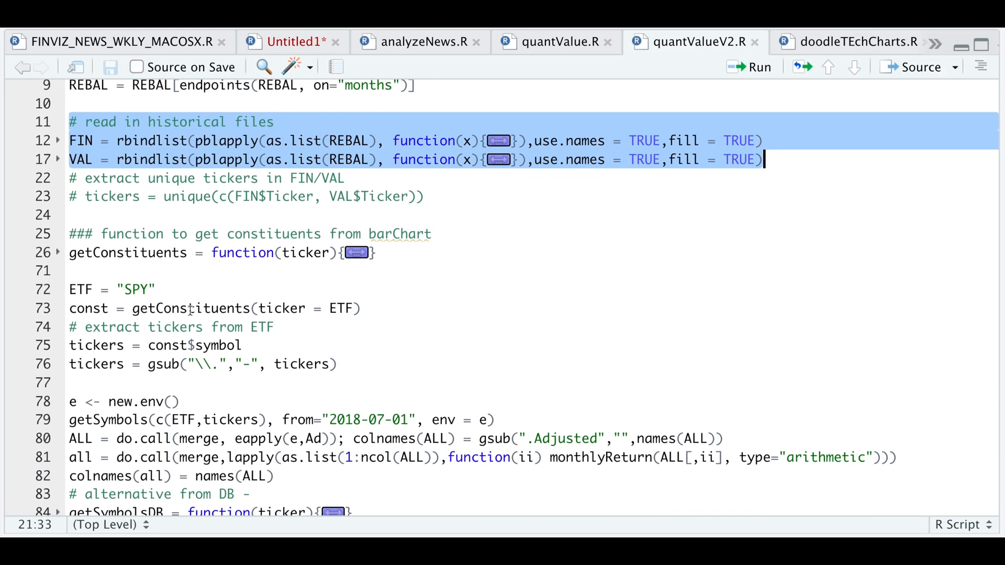
{"action": "scroll", "scroll_direction": "down", "scroll_amount": 3}
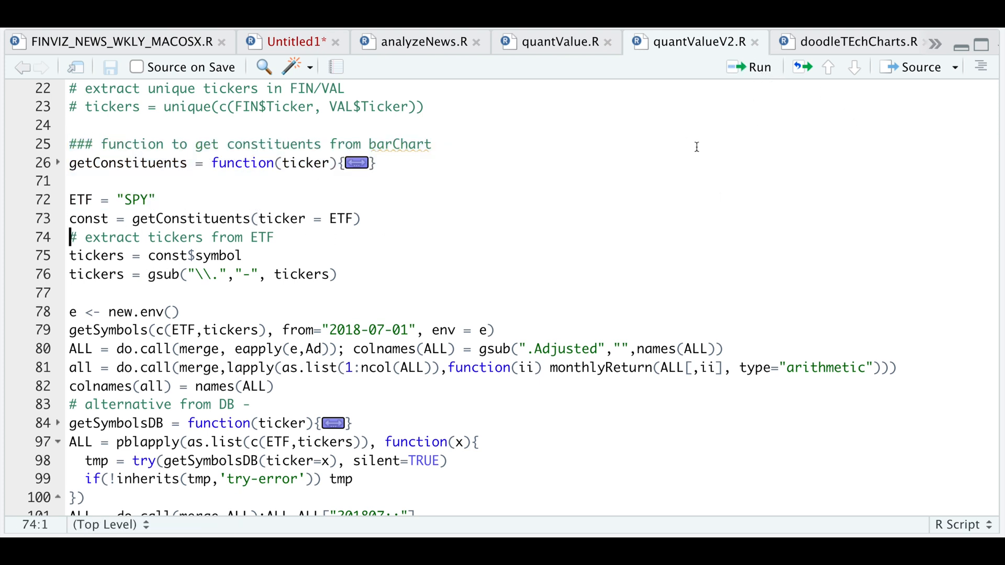
{"action": "left_click", "coordinate": [70, 274]}
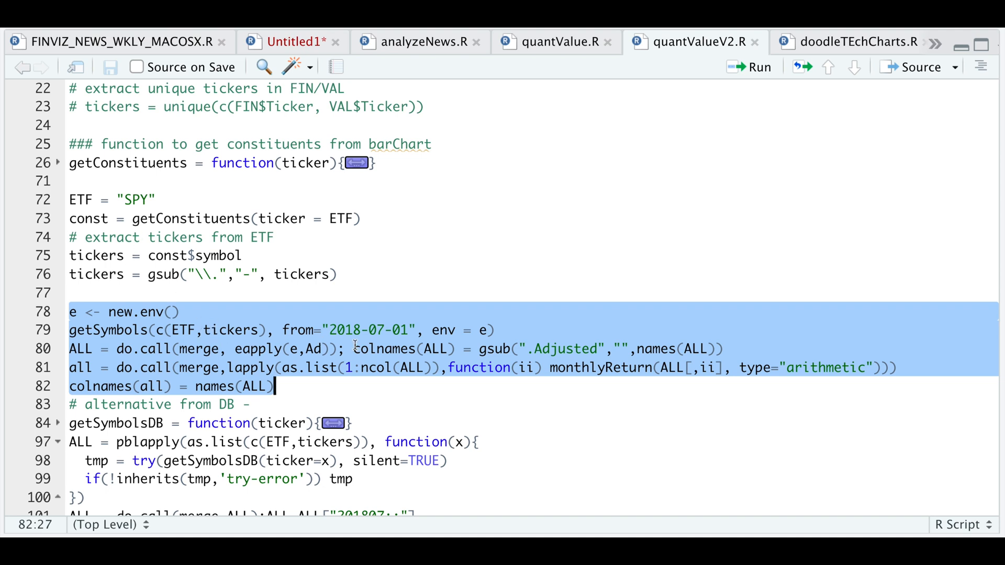
{"action": "mouse_move", "coordinate": [308, 393]}
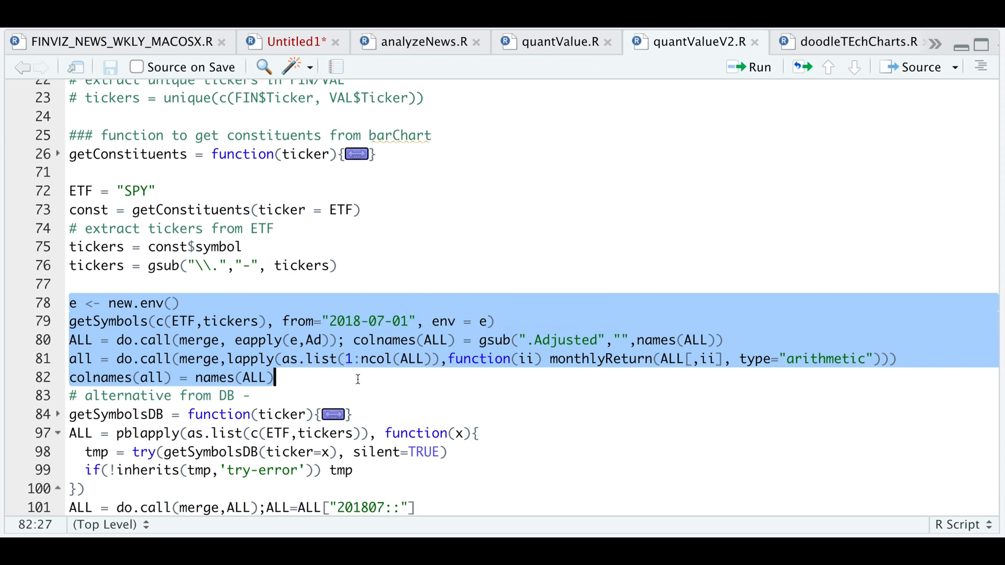
{"action": "scroll", "scroll_direction": "down", "scroll_amount": 3}
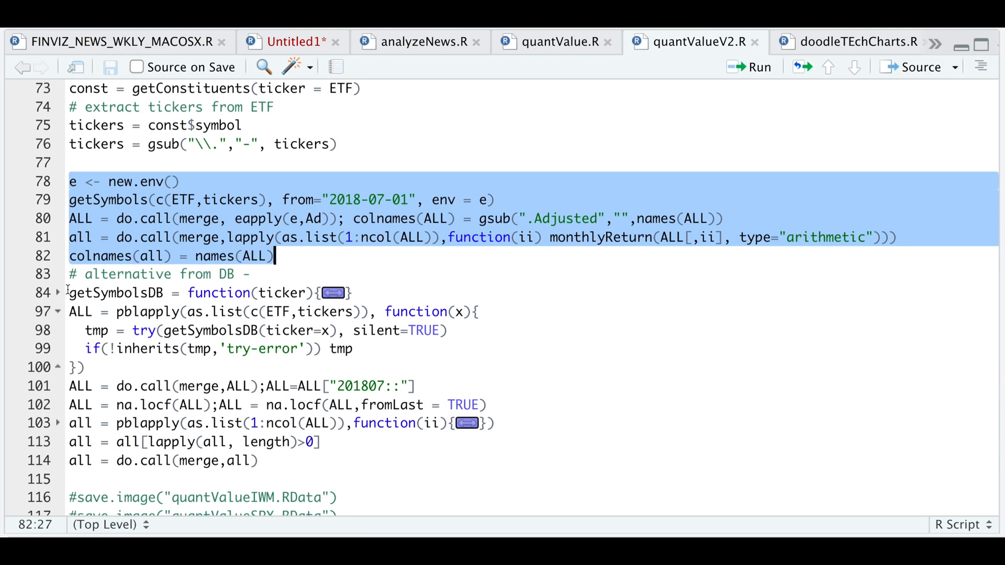
{"action": "left_click", "coordinate": [258, 461]}
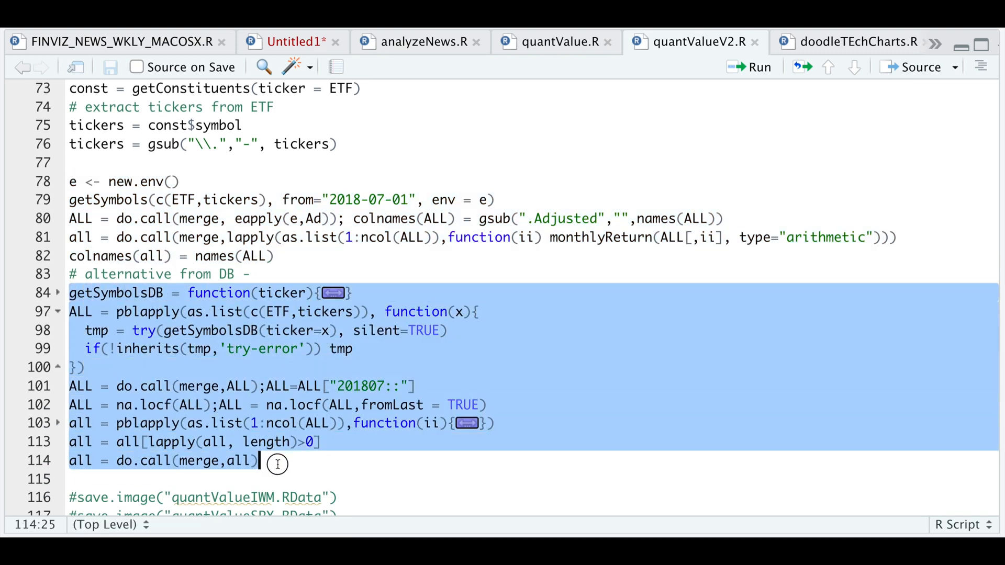
{"action": "left_click", "coordinate": [58, 293]}
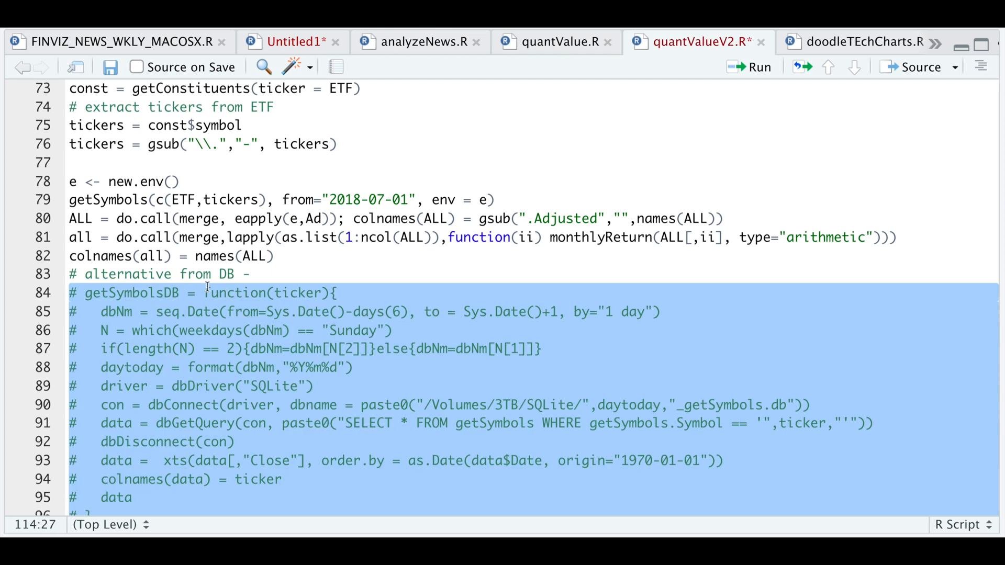
Step: Fold the FIN rbindlist extraction loop at line 121 into a single collapsed line
{"action": "scroll", "scroll_direction": "down", "scroll_amount": 3}
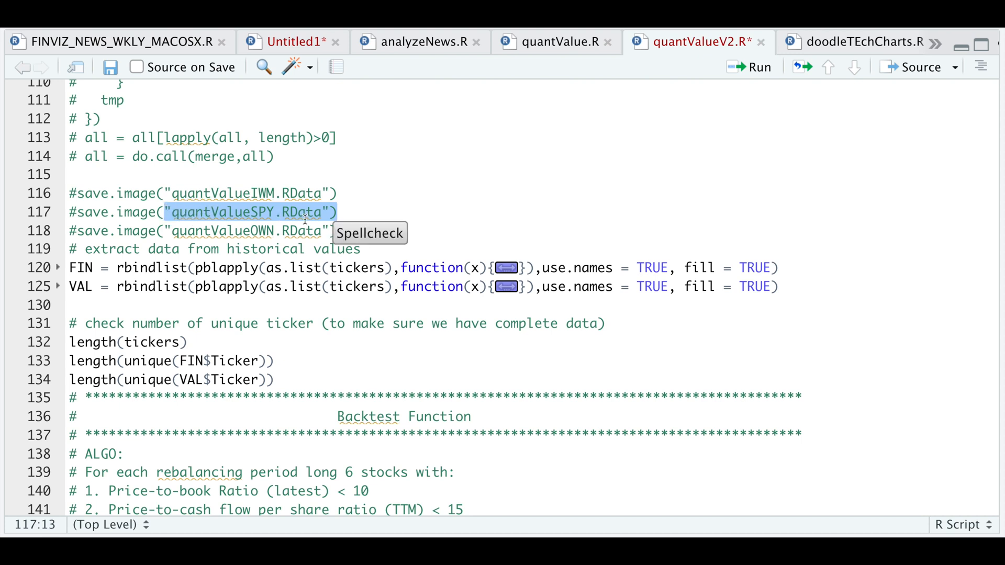
{"action": "left_click", "coordinate": [415, 209]}
{"action": "type", "text": "# load(\"quantValueSPY.RData\")"}
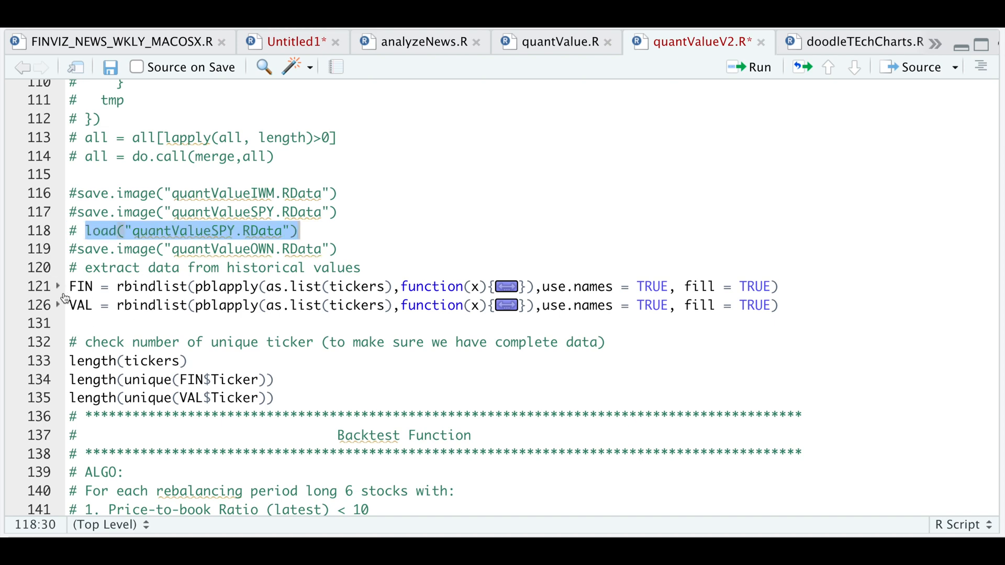
{"action": "left_click", "coordinate": [58, 286]}
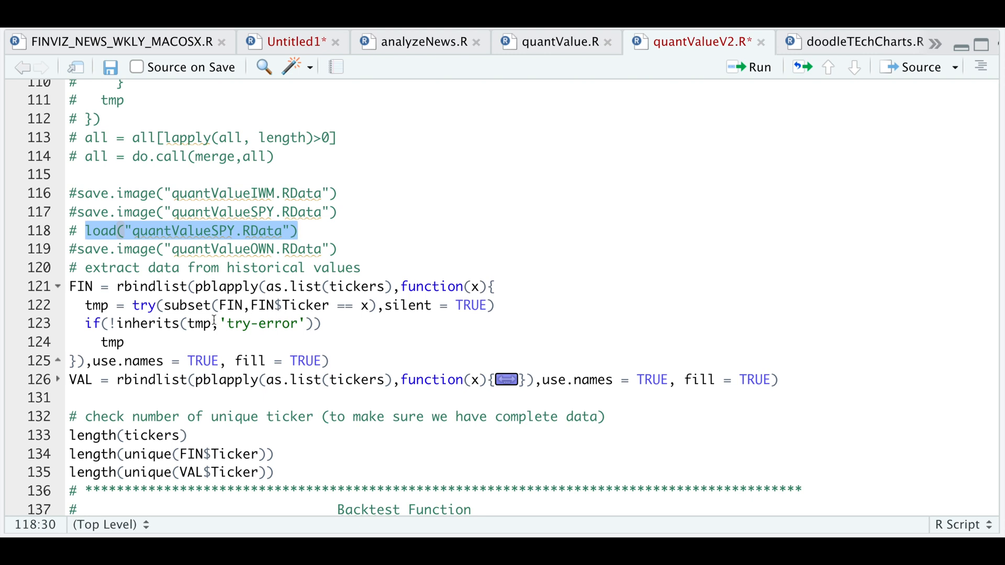
{"action": "mouse_move", "coordinate": [163, 329]}
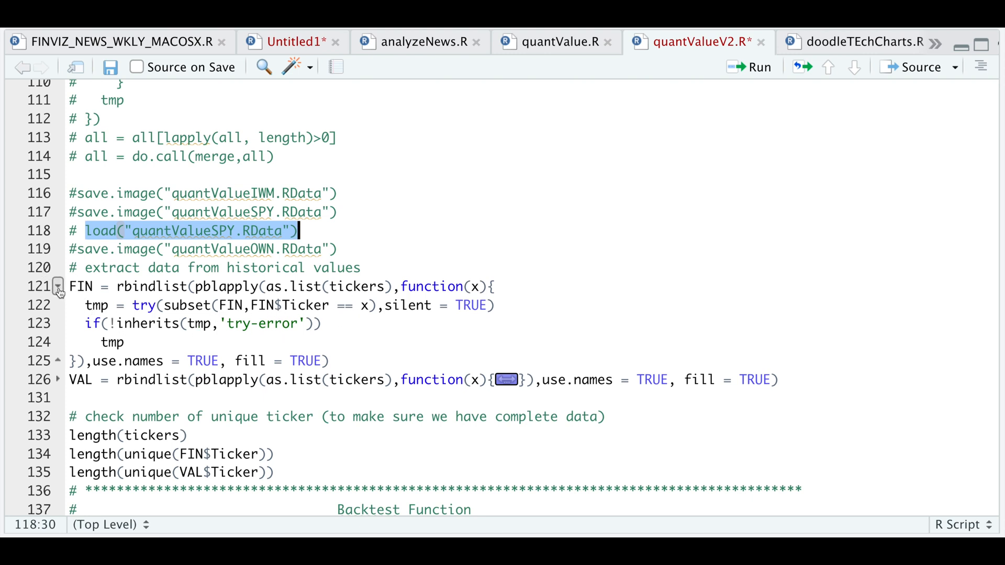
{"action": "left_click", "coordinate": [57, 287]}
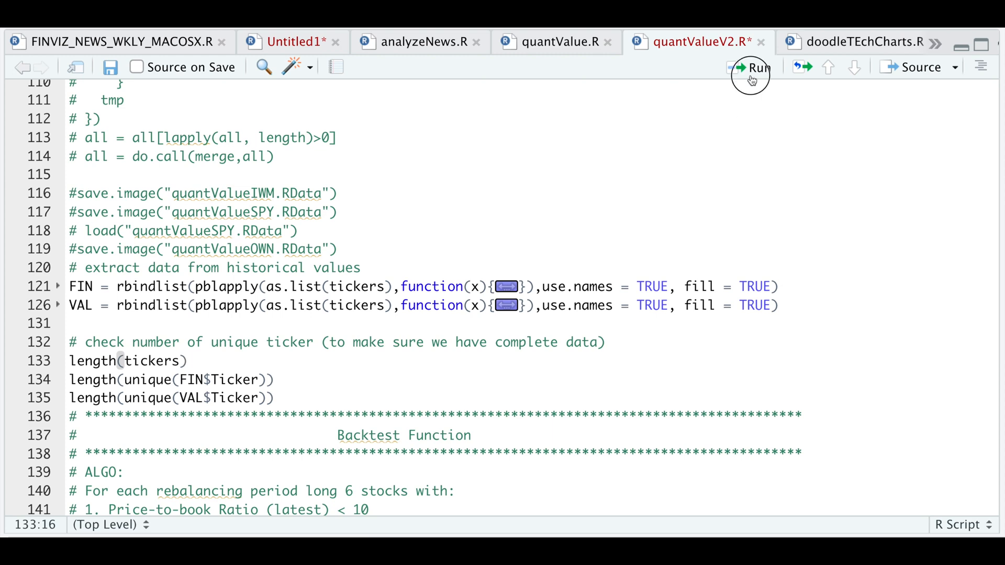
Step: Execute length(tickers) so the console reports 499 tickers
{"action": "left_click", "coordinate": [755, 67]}
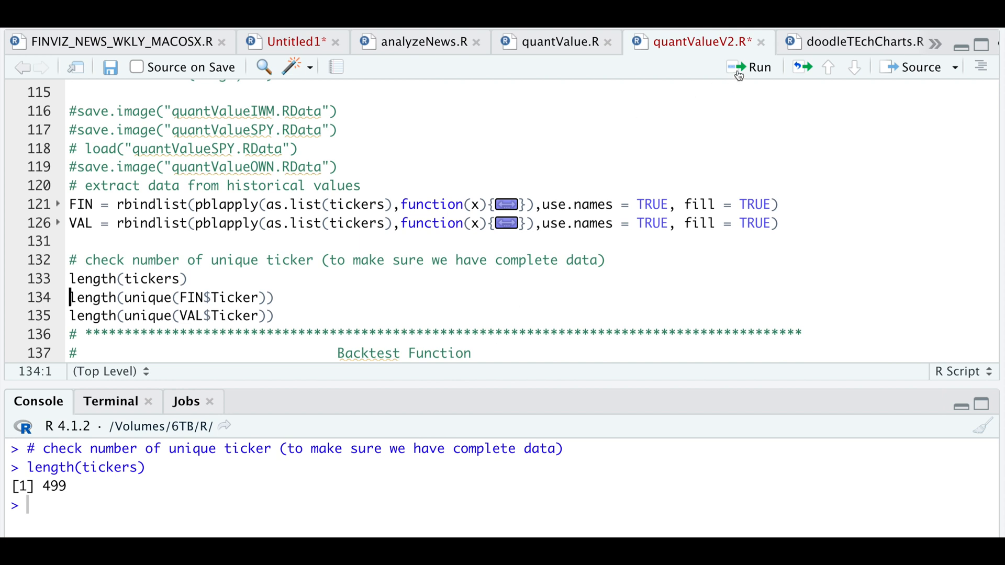
{"action": "left_click", "coordinate": [758, 67]}
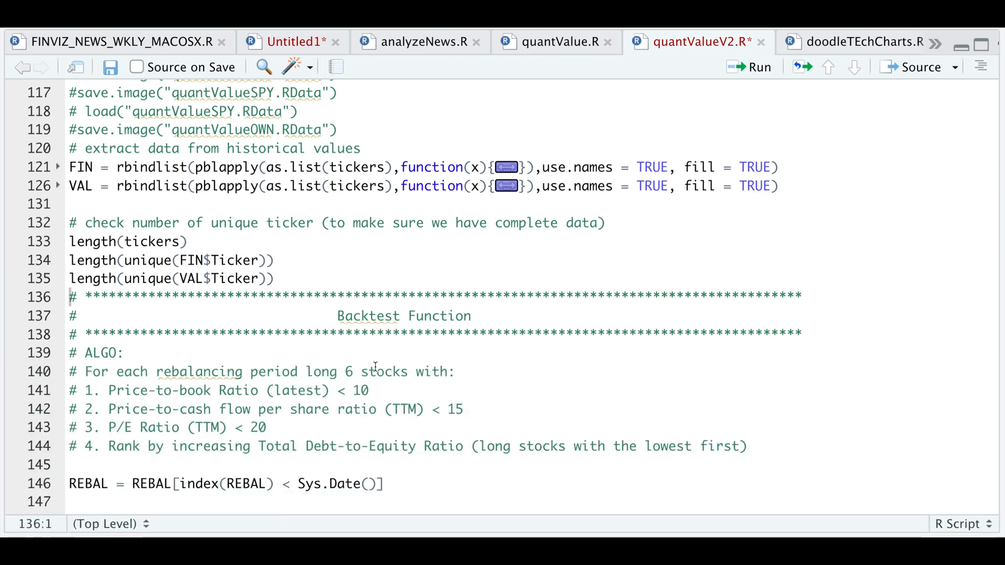
{"action": "scroll", "scroll_direction": "down", "scroll_amount": 3}
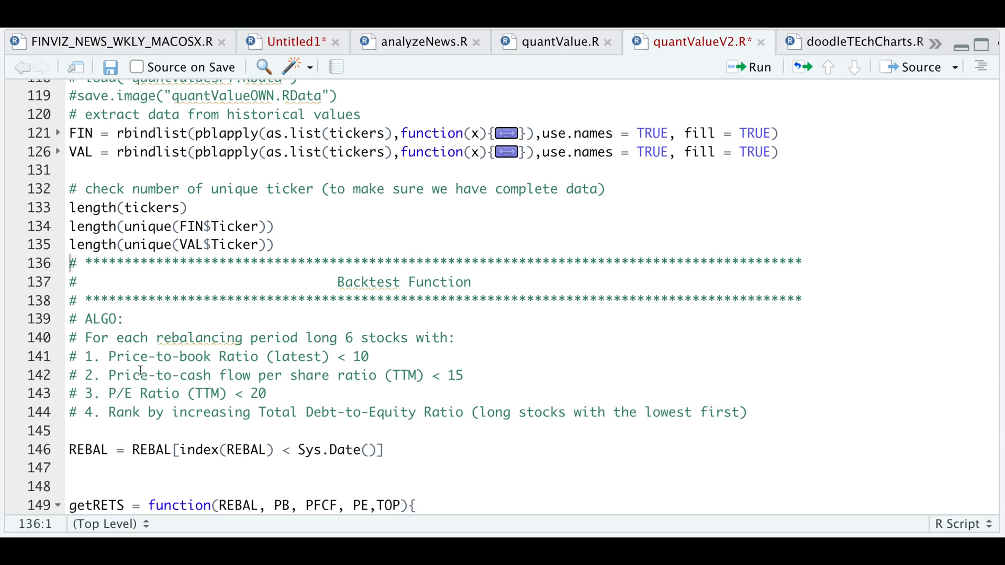
{"action": "mouse_move", "coordinate": [267, 409]}
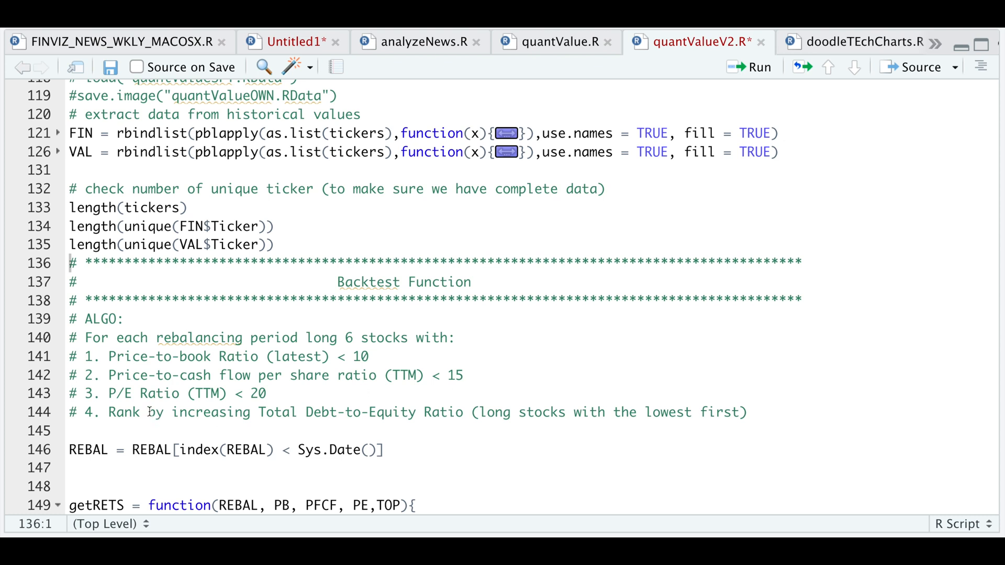
{"action": "mouse_move", "coordinate": [225, 421]}
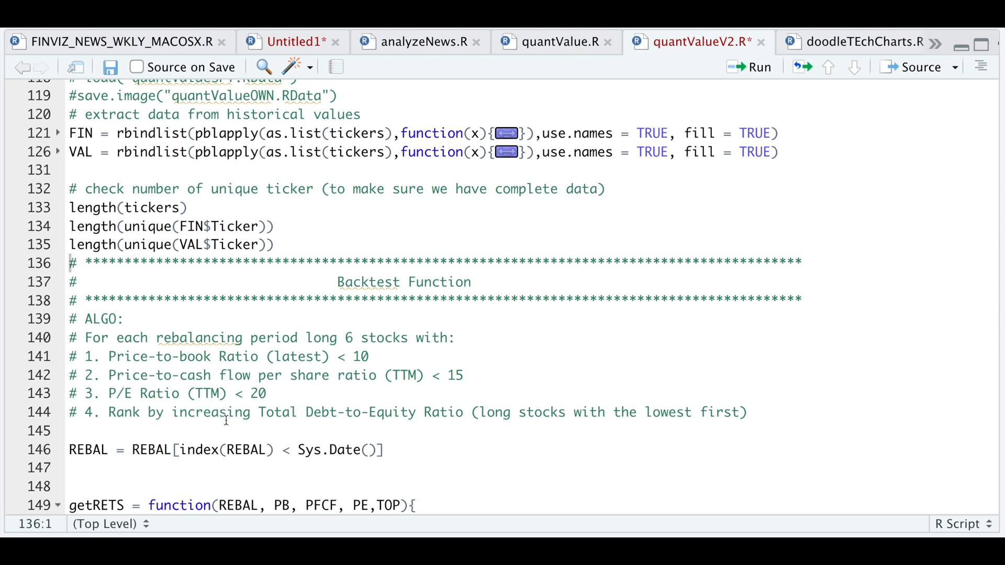
{"action": "mouse_move", "coordinate": [195, 426]}
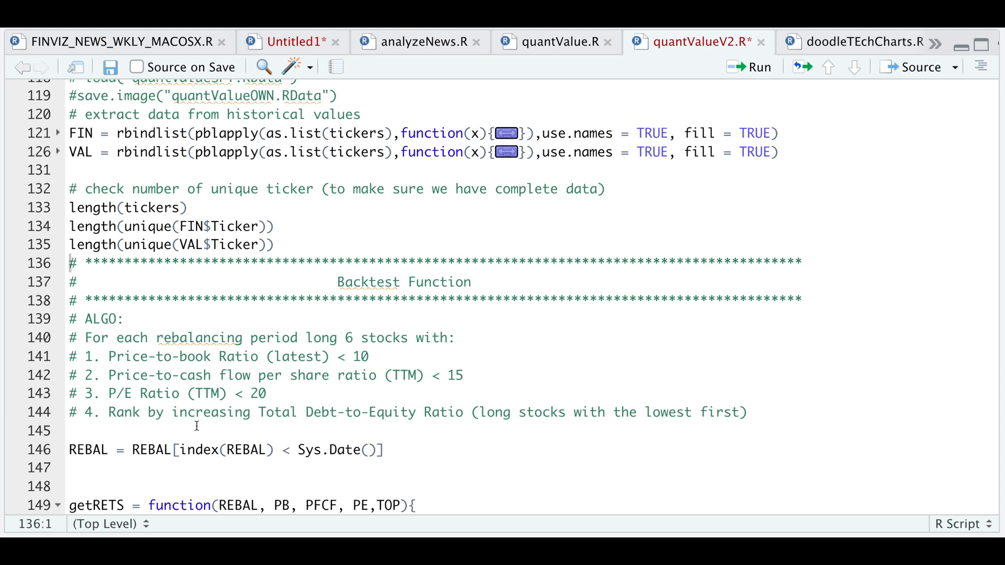
{"action": "mouse_move", "coordinate": [274, 425]}
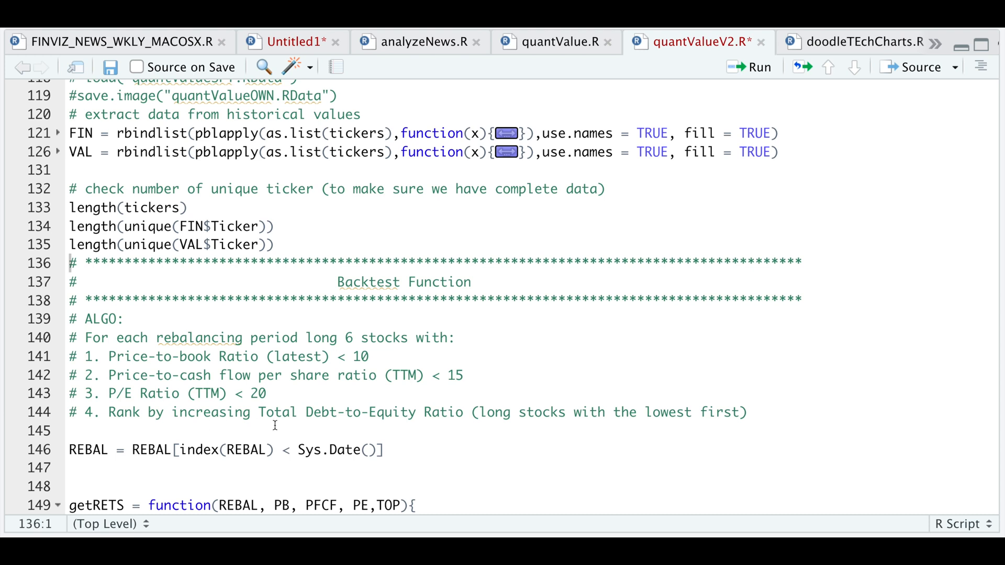
{"action": "mouse_move", "coordinate": [451, 425]}
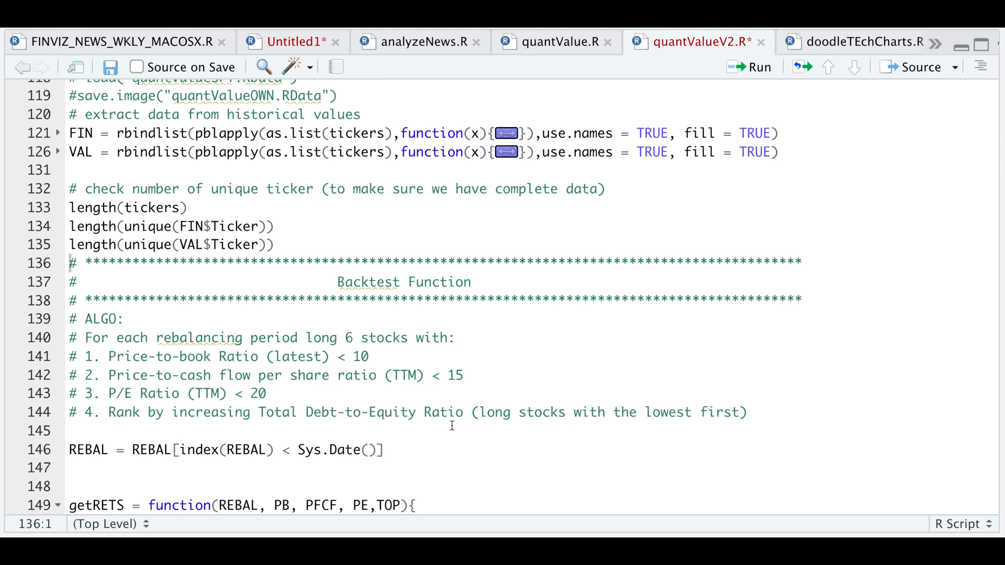
{"action": "mouse_move", "coordinate": [677, 429]}
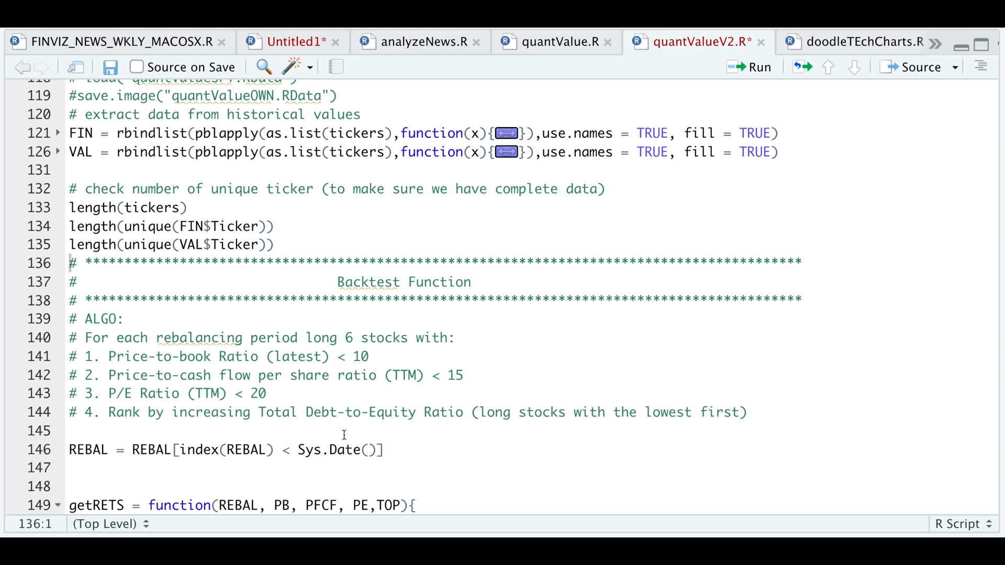
{"action": "scroll", "scroll_direction": "down", "scroll_amount": 3}
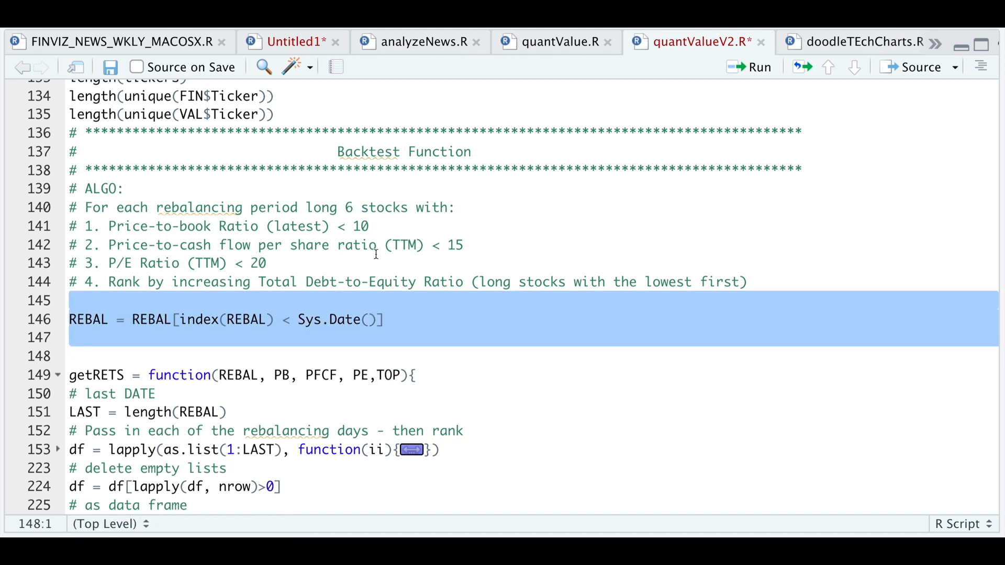
Step: Expand the folded lapply rebalancing loop at line 153 of getRETS
{"action": "scroll", "scroll_direction": "down", "scroll_amount": 3}
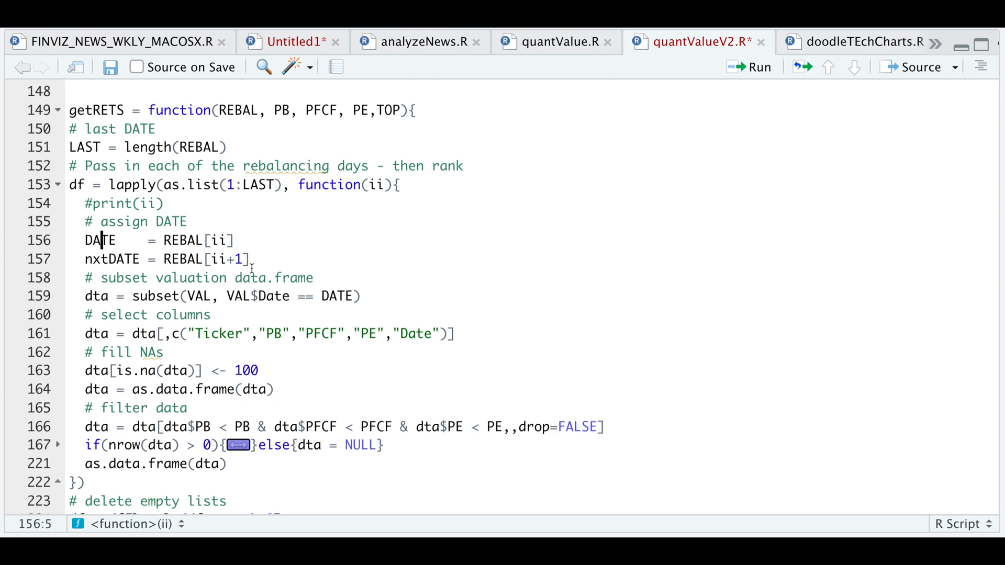
{"action": "mouse_move", "coordinate": [287, 303]}
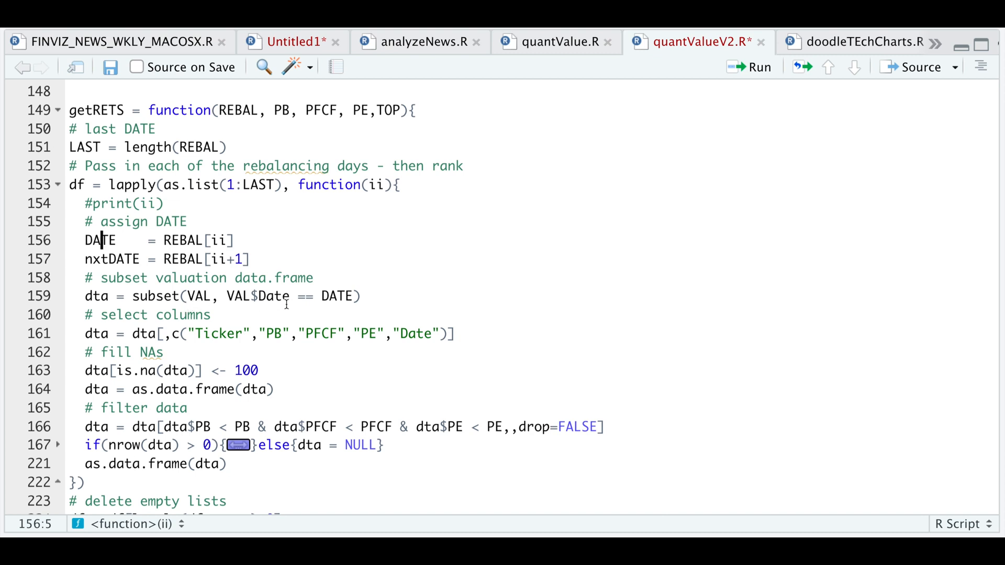
{"action": "mouse_move", "coordinate": [302, 296]}
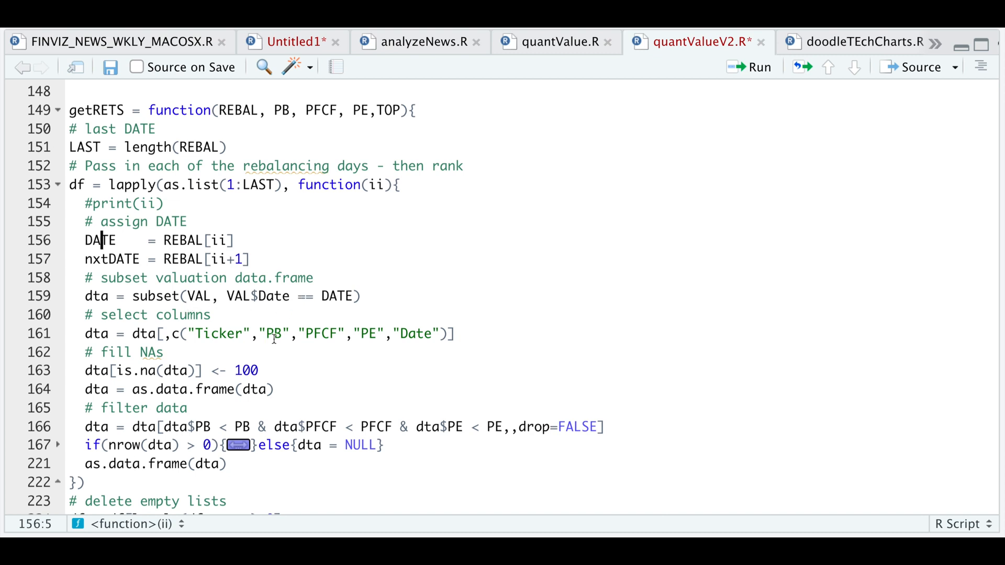
{"action": "mouse_move", "coordinate": [383, 347]}
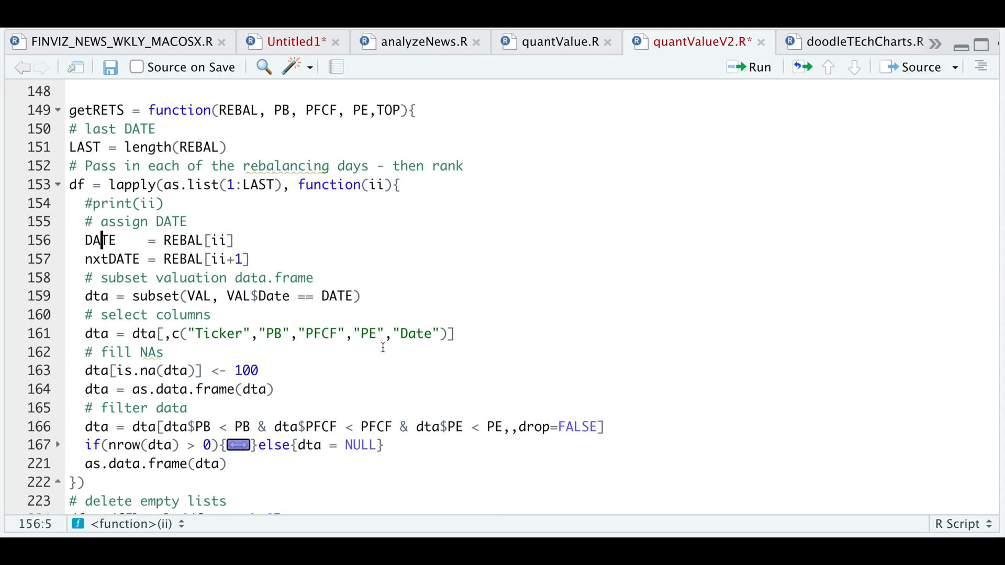
{"action": "mouse_move", "coordinate": [250, 353]}
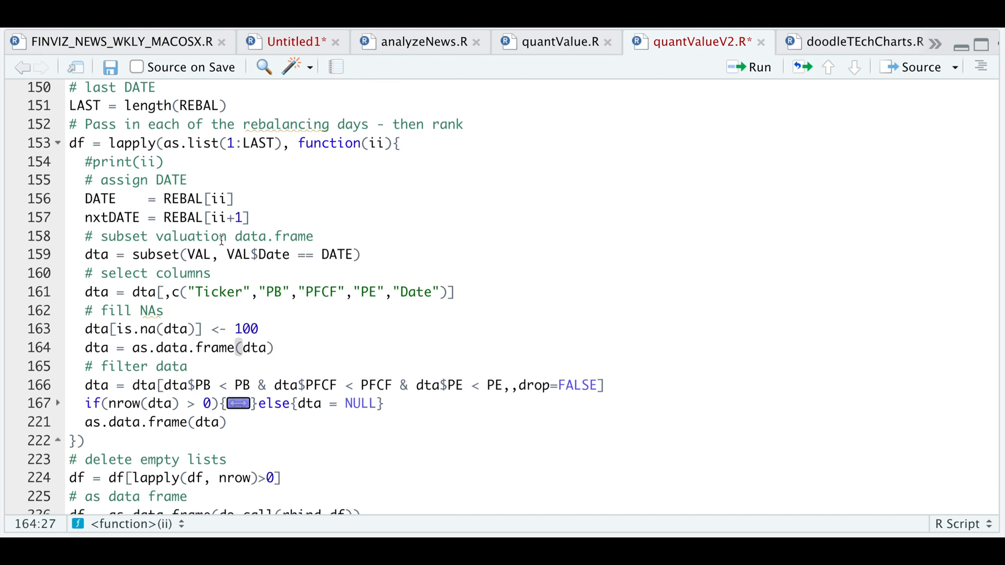
{"action": "left_click", "coordinate": [275, 348]}
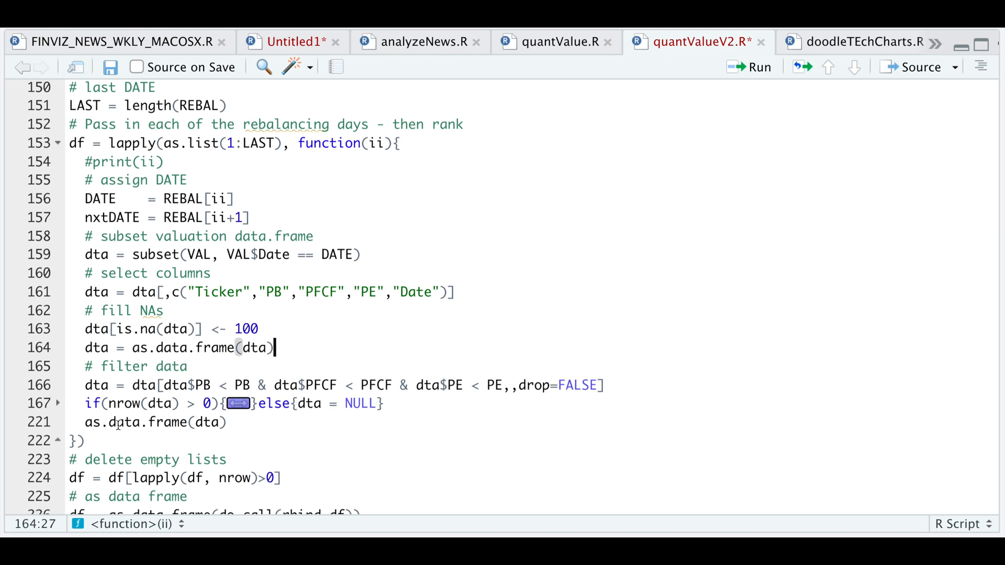
Step: Expand the if(nrow(dta) > 0) block at line 167 and review the signal, sorting and return code
{"action": "left_click", "coordinate": [57, 402]}
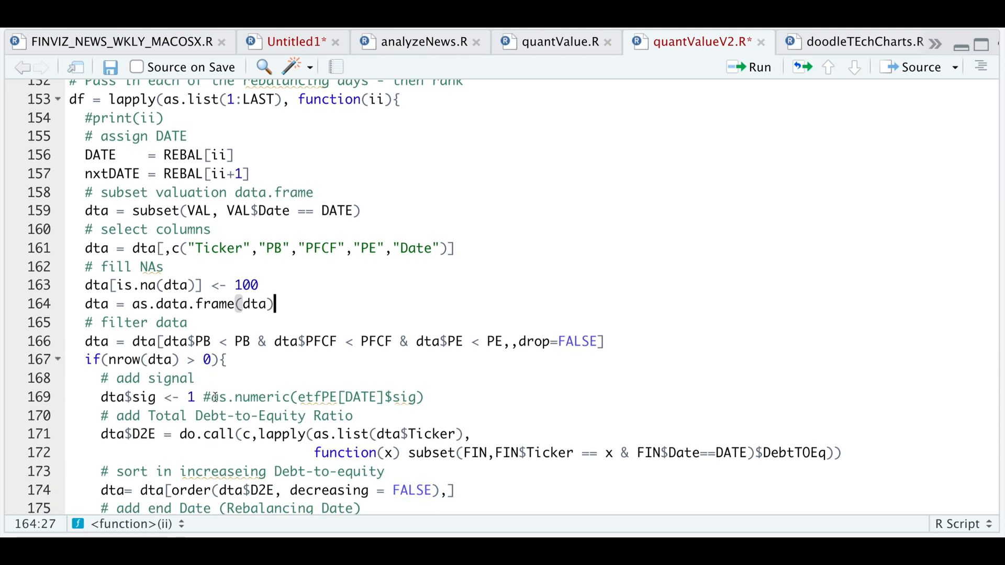
{"action": "scroll", "scroll_direction": "down", "scroll_amount": 3}
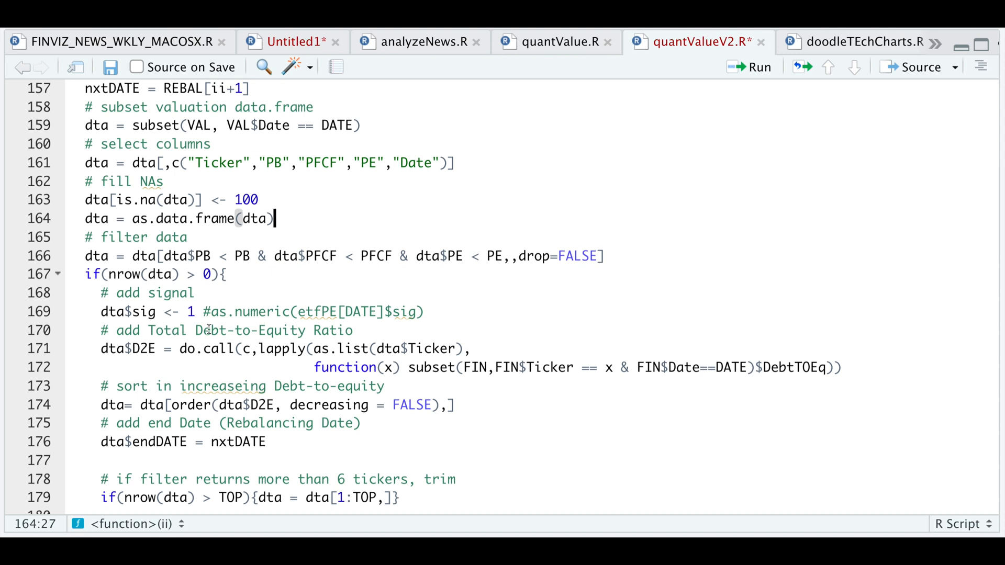
{"action": "mouse_move", "coordinate": [291, 269]}
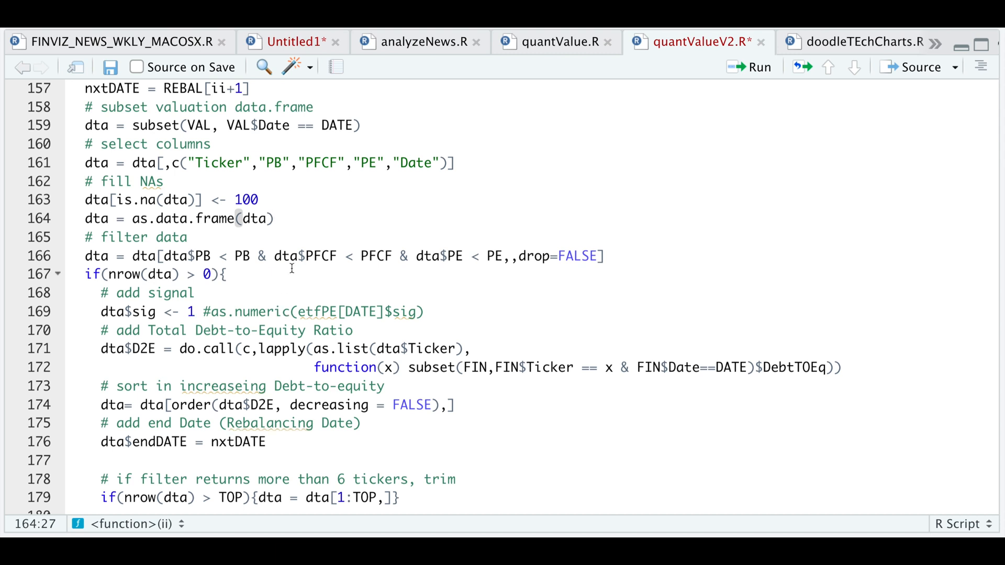
{"action": "mouse_move", "coordinate": [224, 355]}
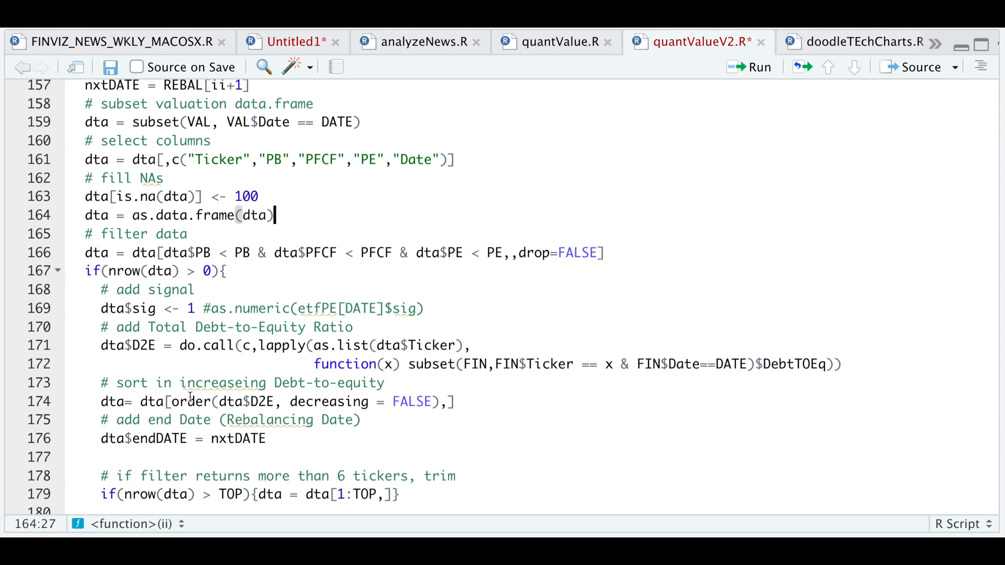
{"action": "scroll", "scroll_direction": "up", "scroll_amount": 3}
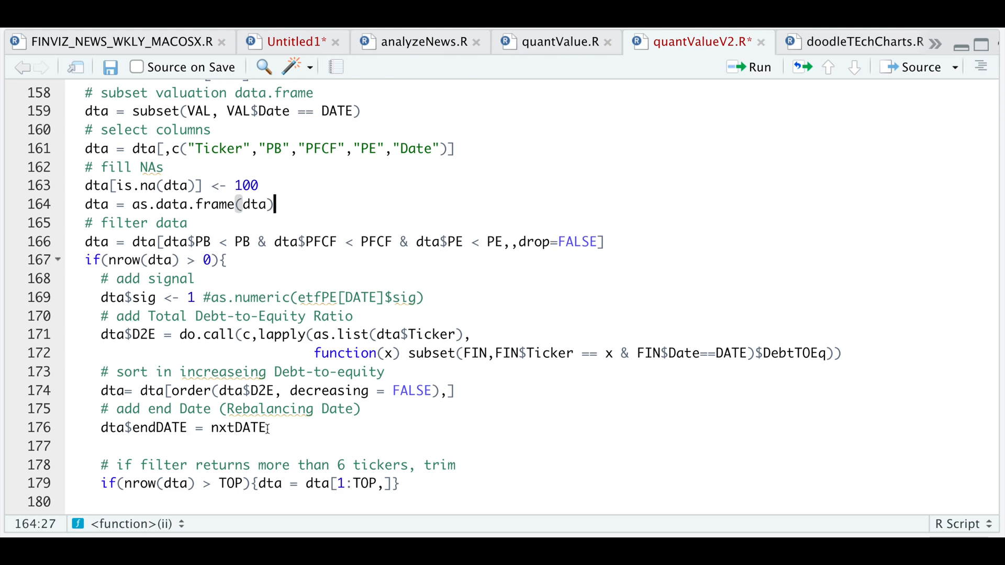
{"action": "scroll", "scroll_direction": "down", "scroll_amount": 3}
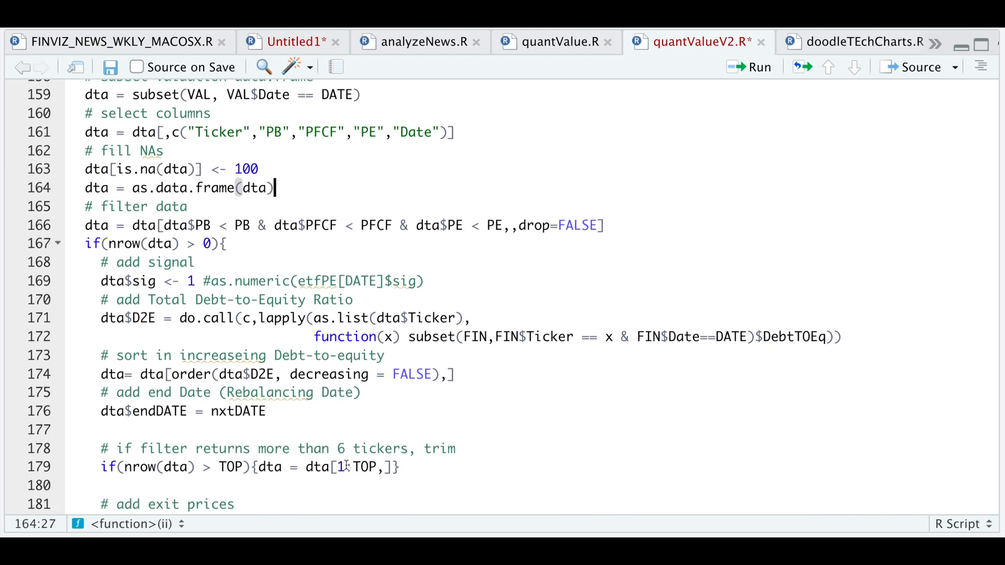
{"action": "scroll", "scroll_direction": "down", "scroll_amount": 3}
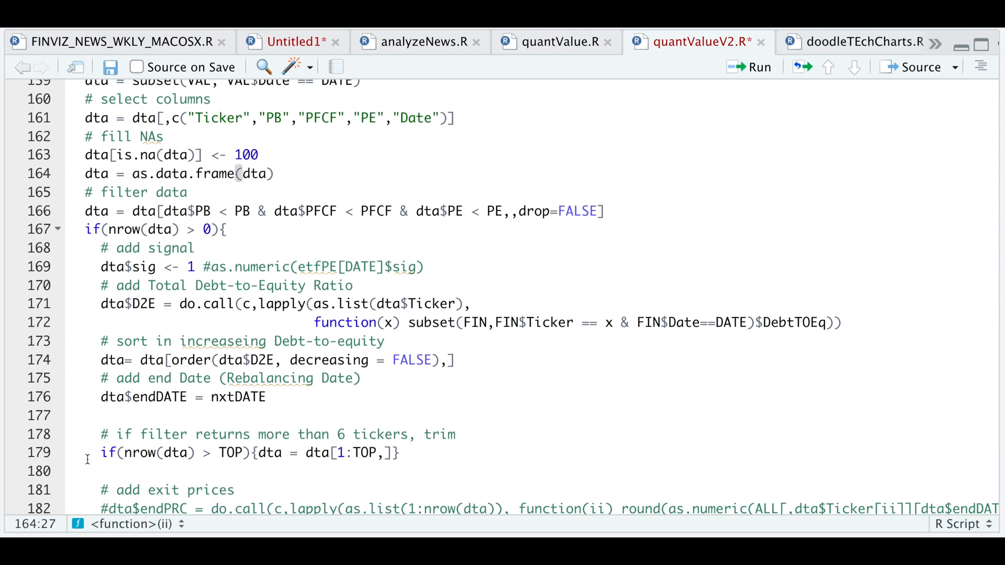
{"action": "scroll", "scroll_direction": "down", "scroll_amount": 3}
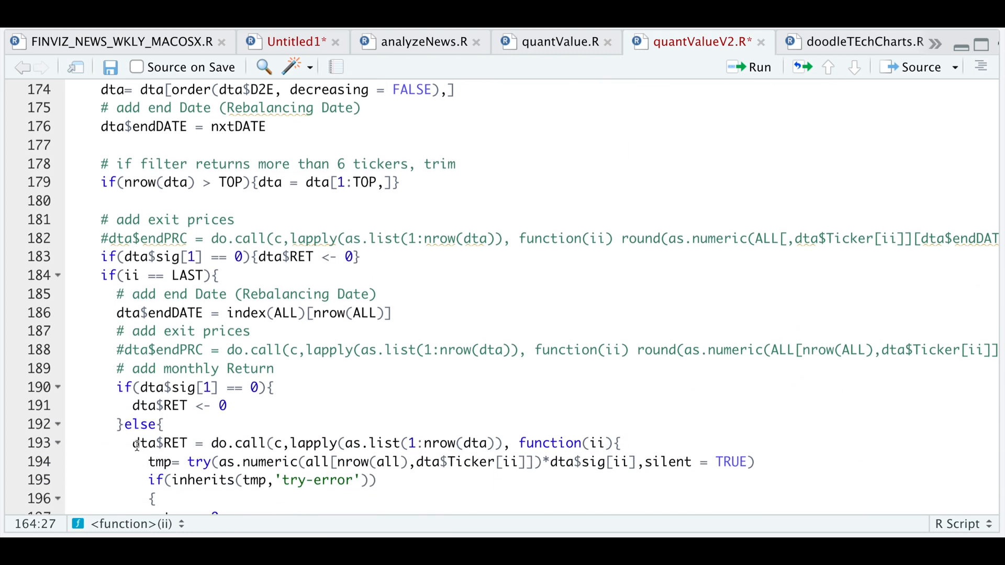
{"action": "scroll", "scroll_direction": "down", "scroll_amount": 3}
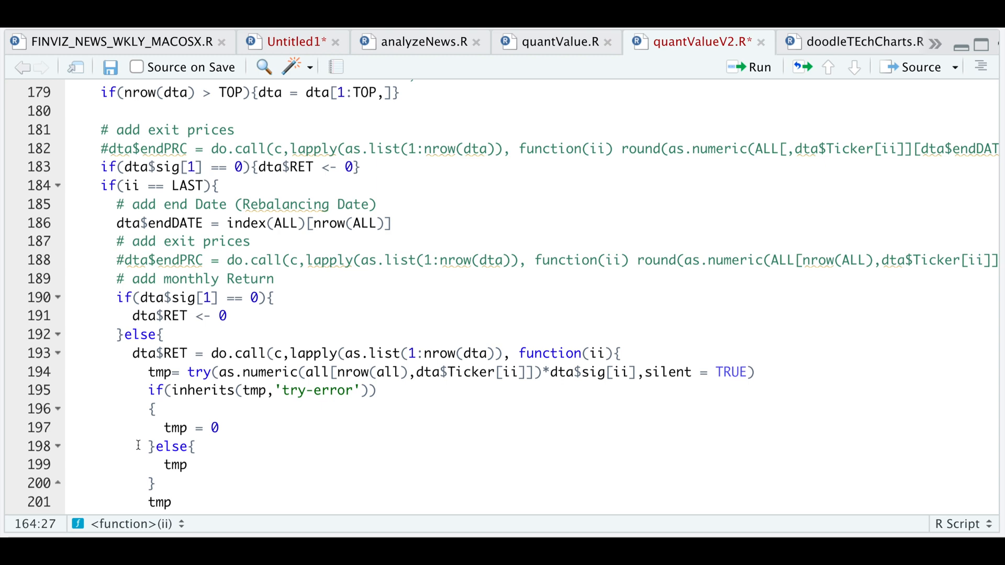
{"action": "scroll", "scroll_direction": "up", "scroll_amount": 3}
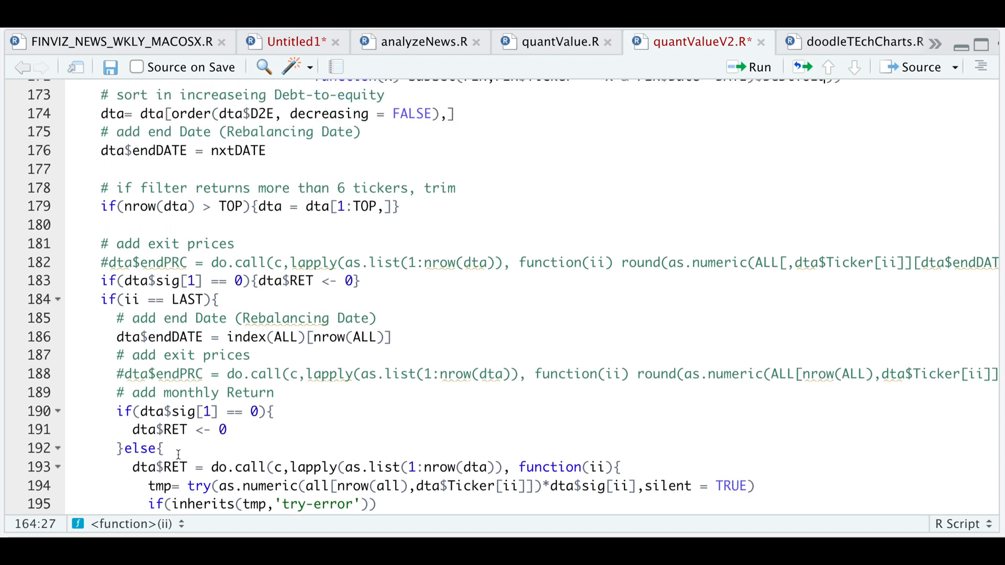
{"action": "scroll", "scroll_direction": "up", "scroll_amount": 3}
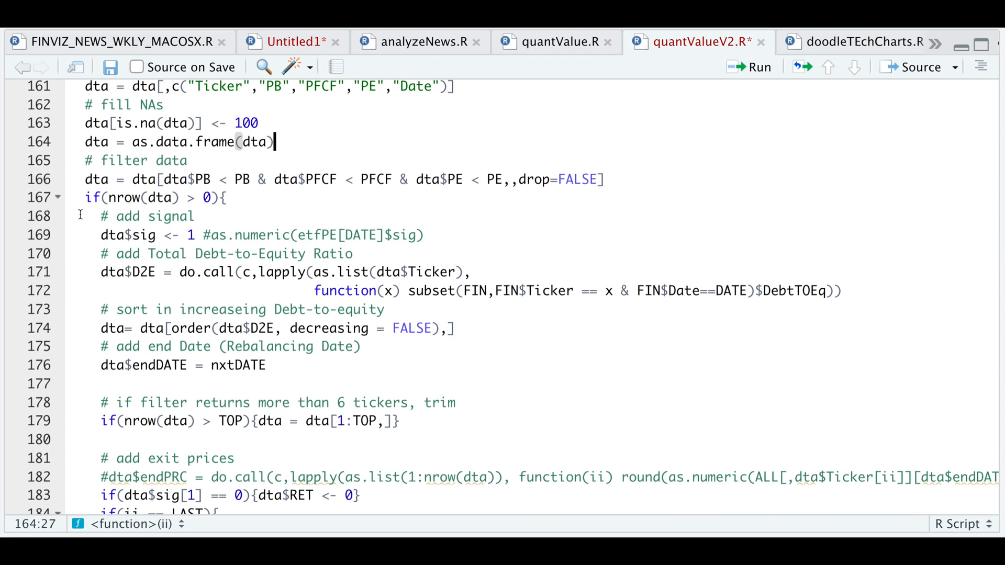
Step: Save quantValueV2.R and view the 246-row df backtest results table
{"action": "left_click", "coordinate": [59, 197]}
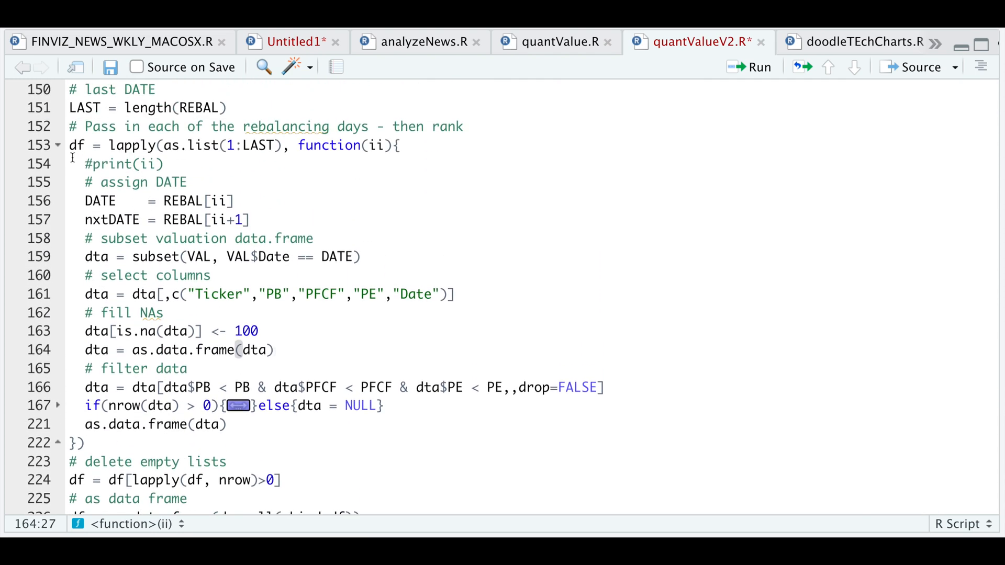
{"action": "left_click", "coordinate": [56, 145]}
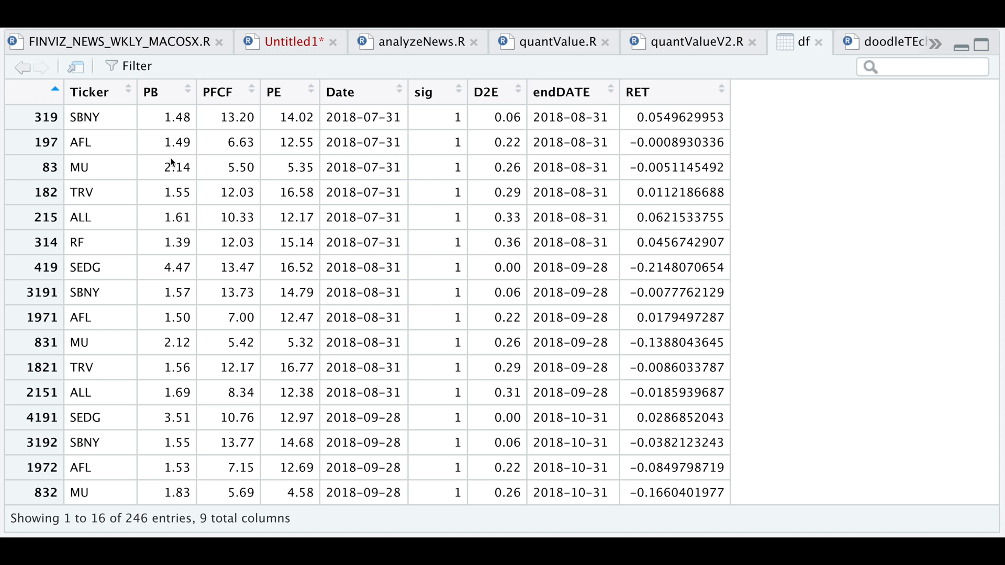
{"action": "mouse_move", "coordinate": [394, 186]}
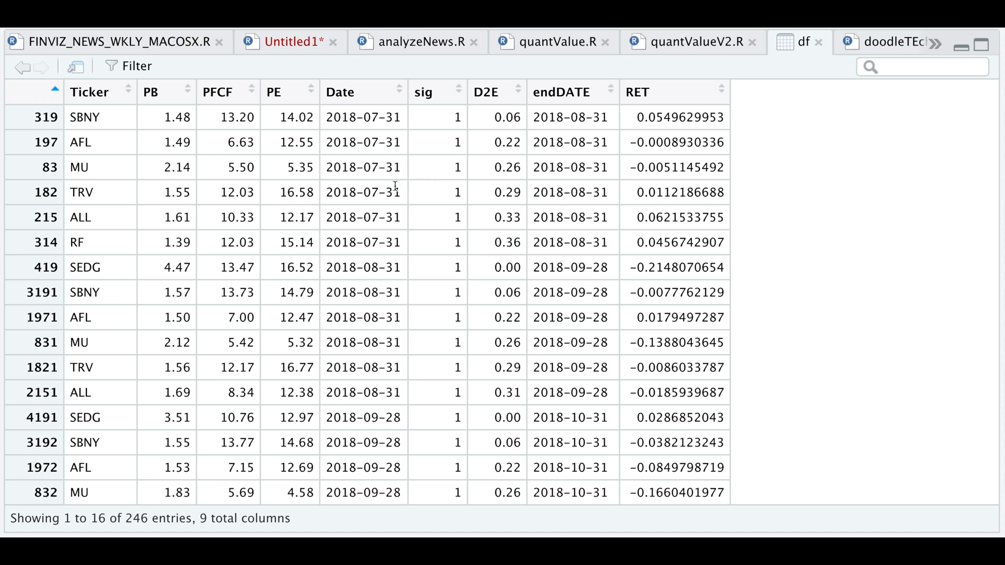
{"action": "mouse_move", "coordinate": [364, 241]}
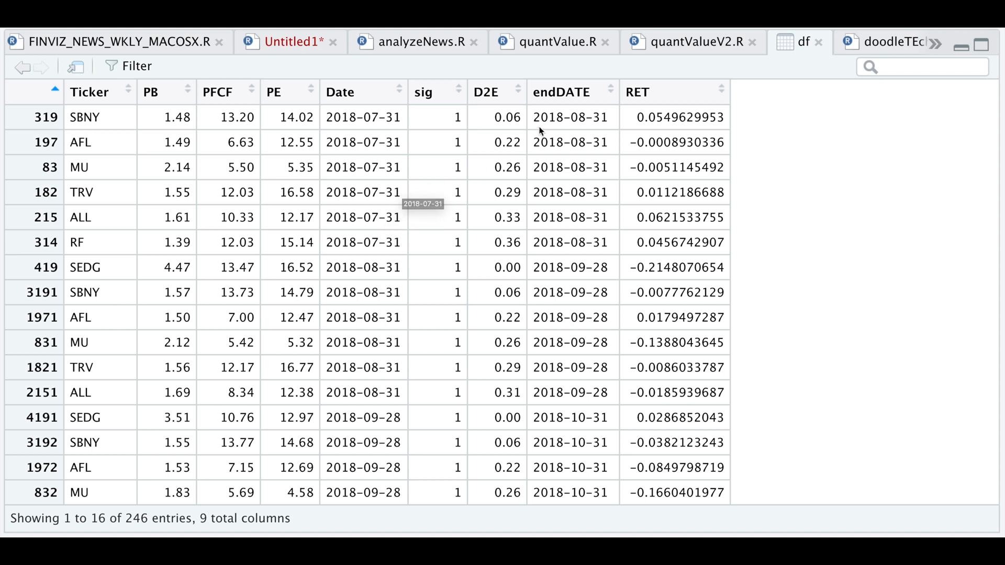
{"action": "mouse_move", "coordinate": [583, 131]}
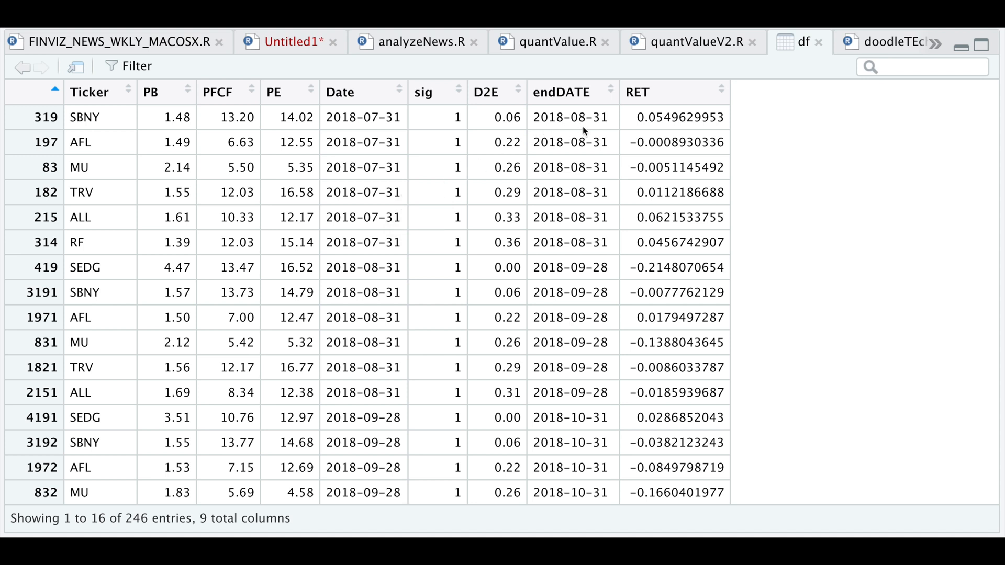
{"action": "mouse_move", "coordinate": [280, 146]}
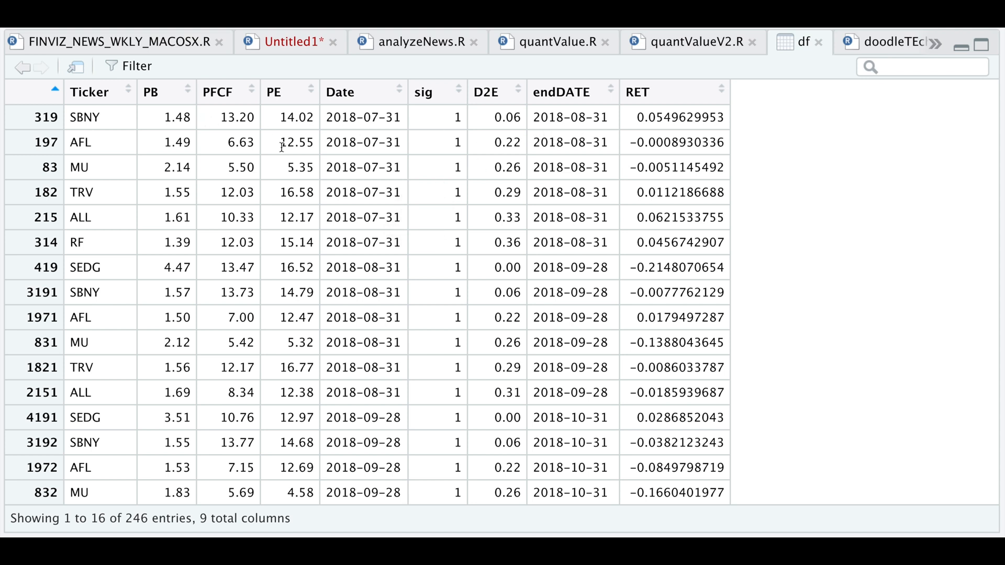
{"action": "mouse_move", "coordinate": [326, 253]}
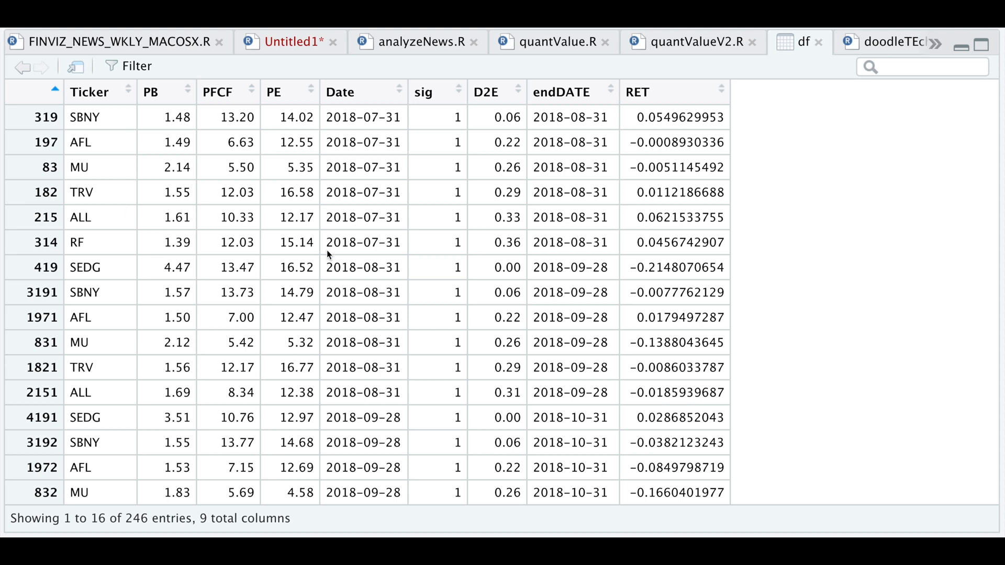
{"action": "mouse_move", "coordinate": [502, 133]}
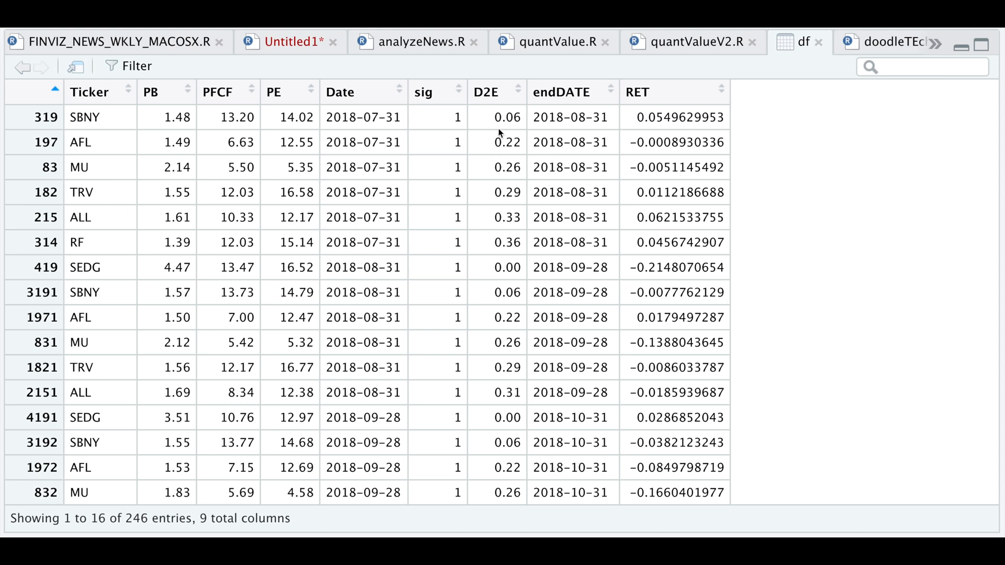
{"action": "mouse_move", "coordinate": [680, 259]}
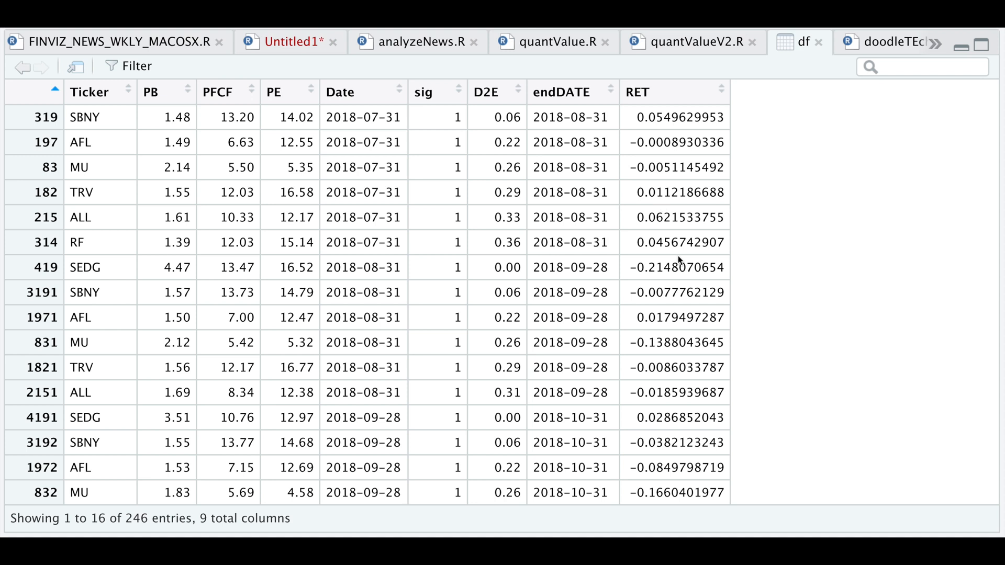
{"action": "mouse_move", "coordinate": [625, 198]}
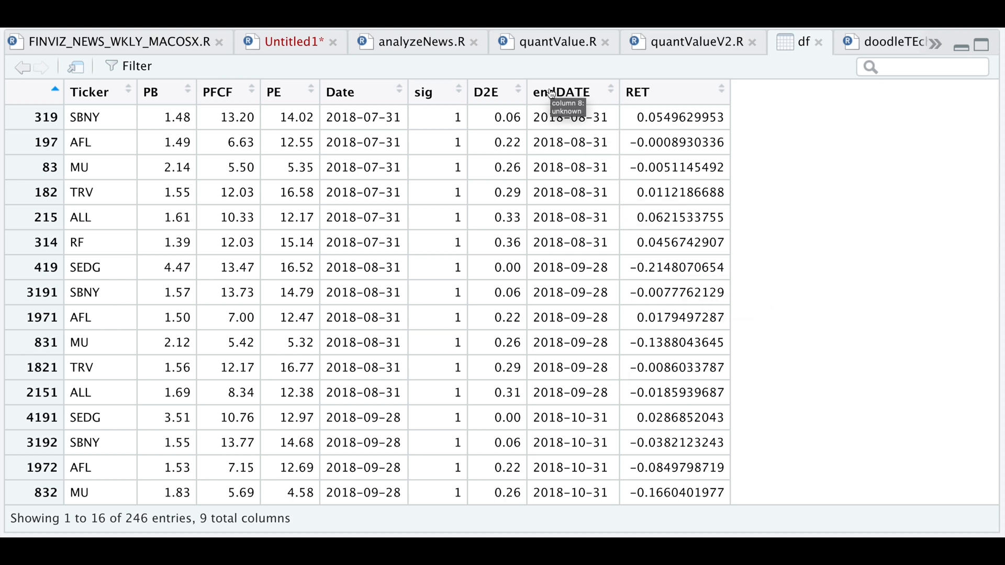
{"action": "mouse_move", "coordinate": [691, 242]}
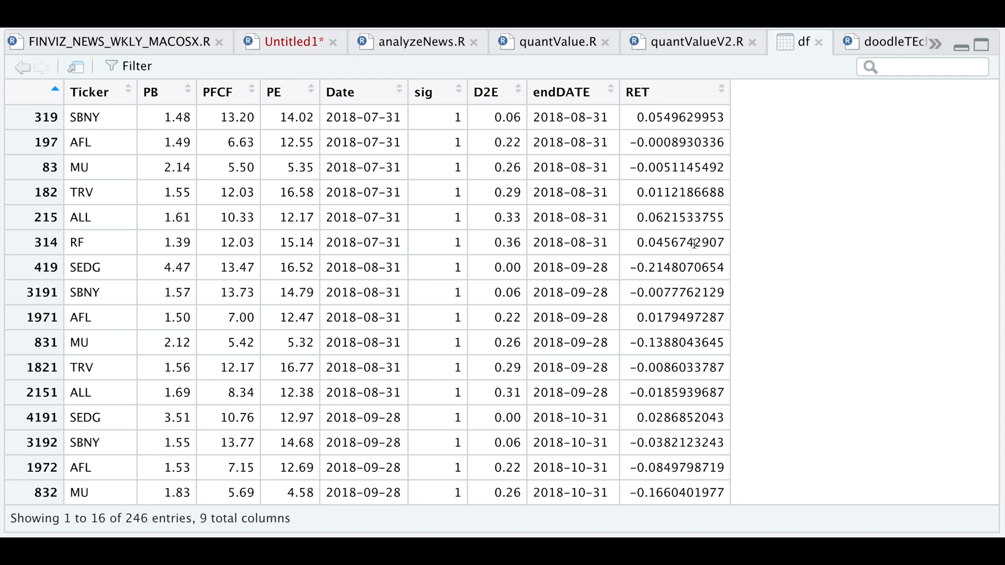
{"action": "mouse_move", "coordinate": [689, 259]}
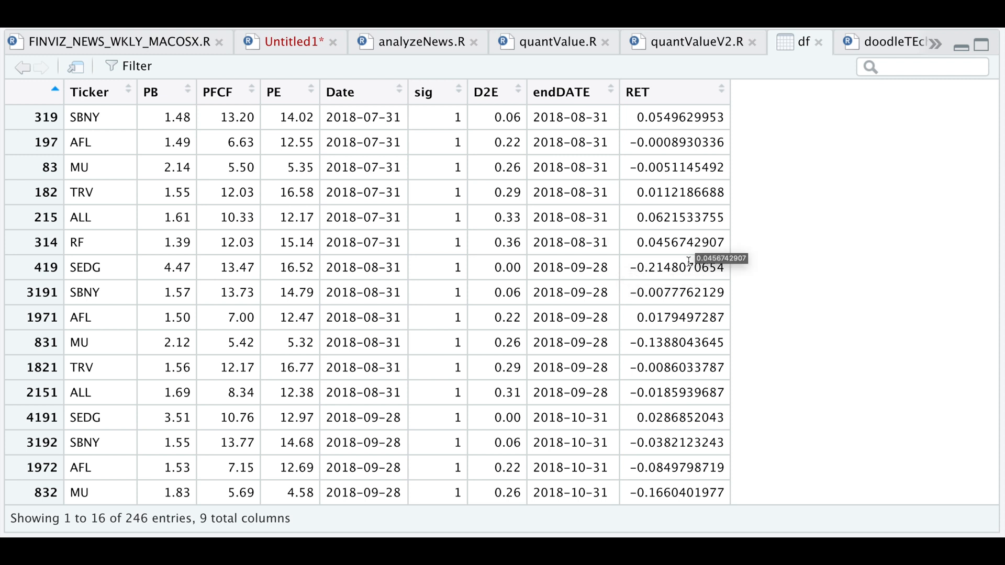
{"action": "mouse_move", "coordinate": [504, 186]}
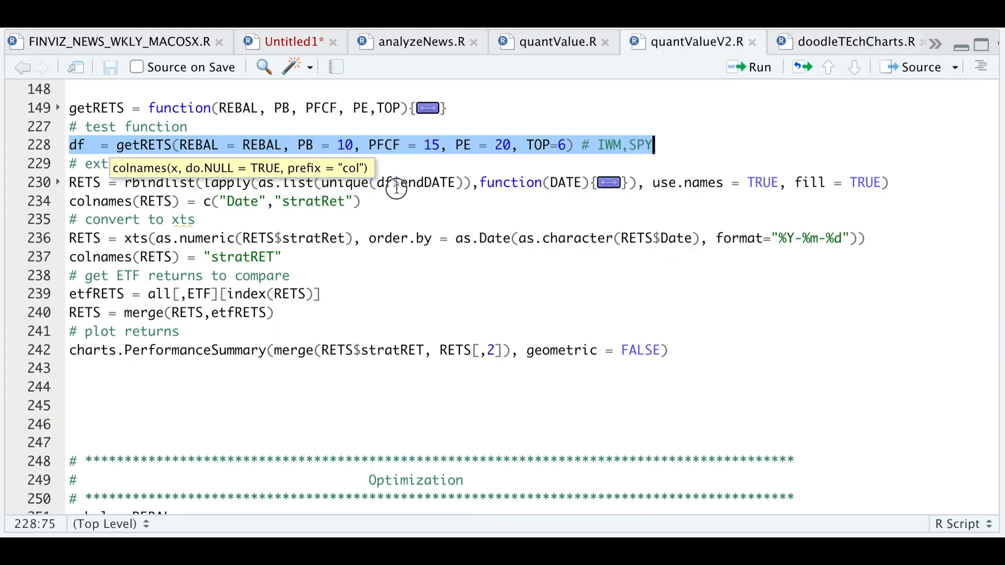
Step: Run lines 228–242 building stratRET by date and merging in the ETF returns
{"action": "left_click", "coordinate": [395, 182]}
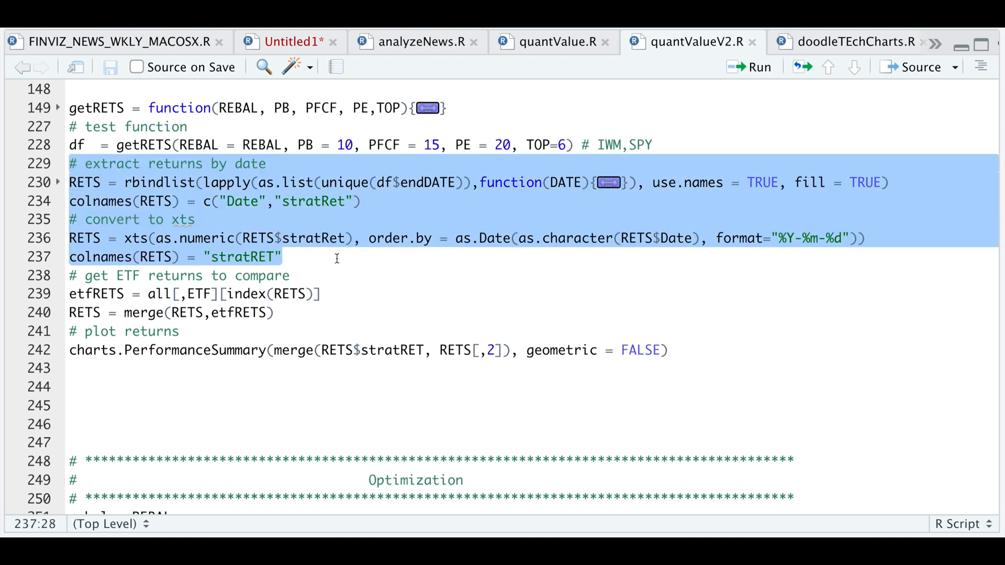
{"action": "left_click", "coordinate": [283, 275]}
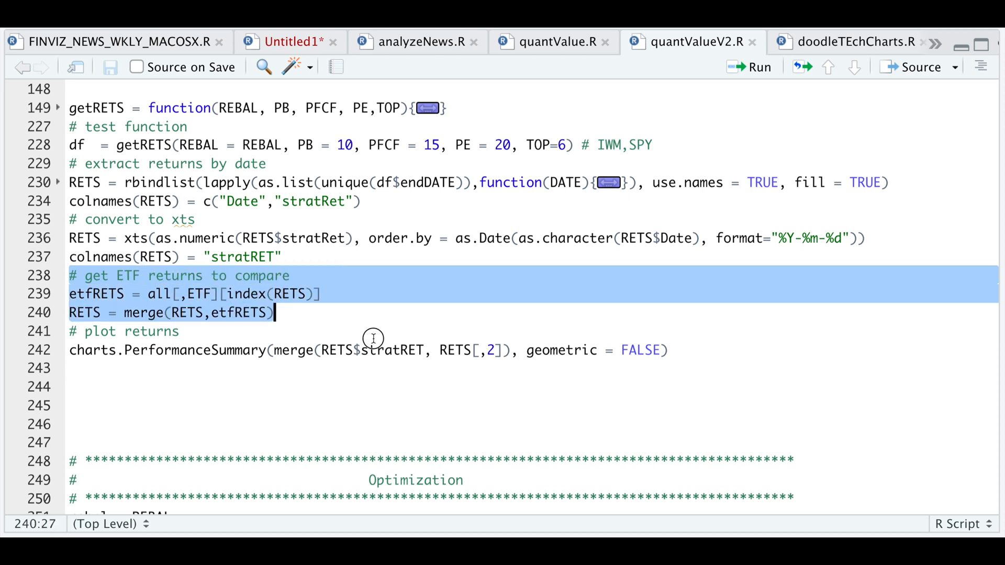
{"action": "left_click", "coordinate": [668, 349]}
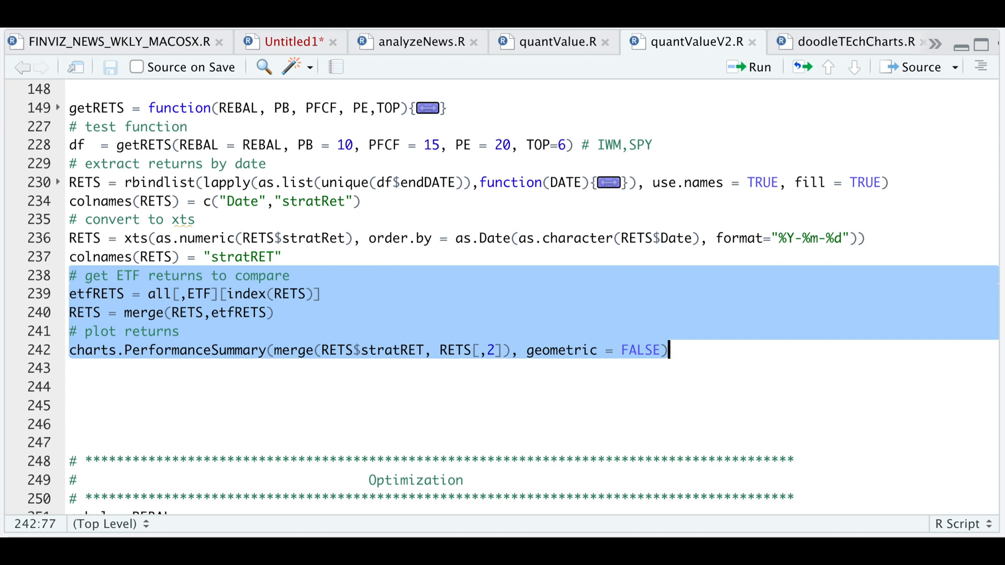
Step: Run charts.PerformanceSummary to plot stratRET cumulative returns, monthly returns and drawdowns against SPY
{"action": "left_click", "coordinate": [757, 67]}
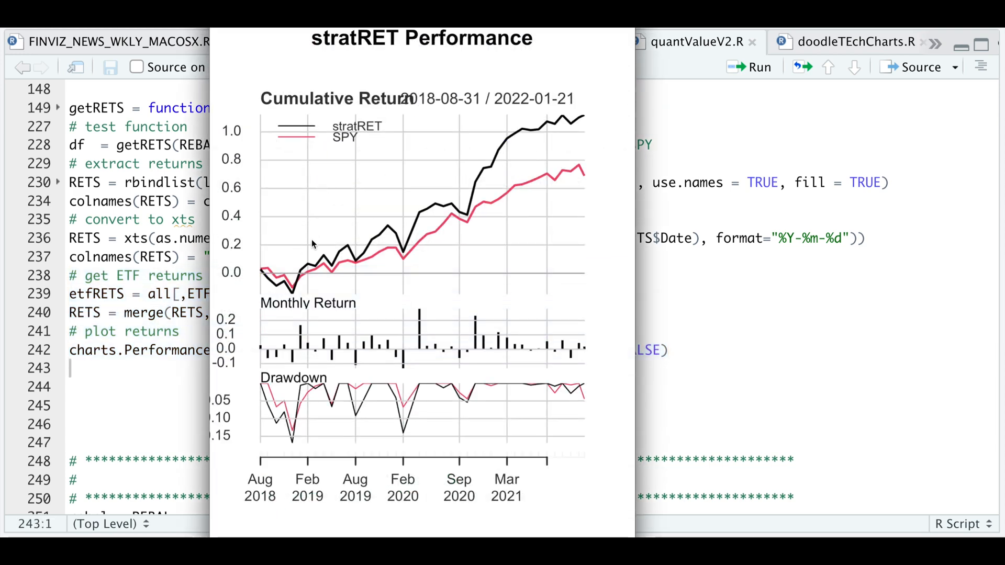
{"action": "mouse_move", "coordinate": [558, 138]}
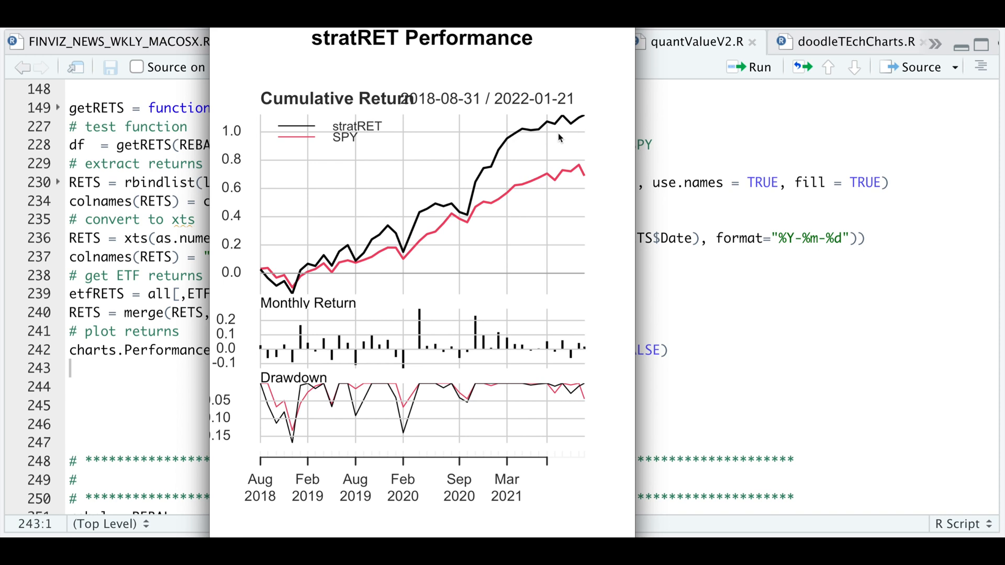
{"action": "mouse_move", "coordinate": [344, 250]}
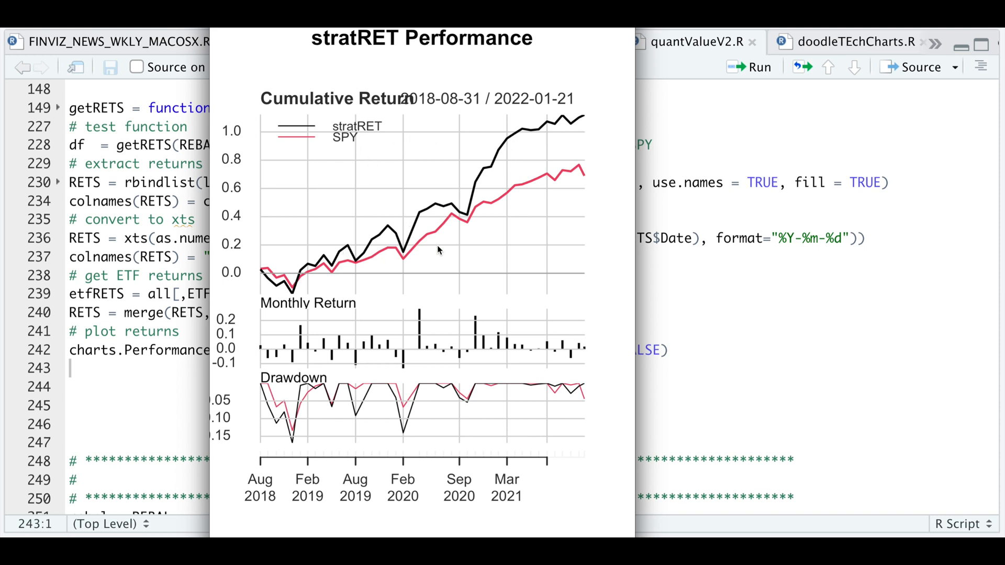
{"action": "mouse_move", "coordinate": [247, 380]}
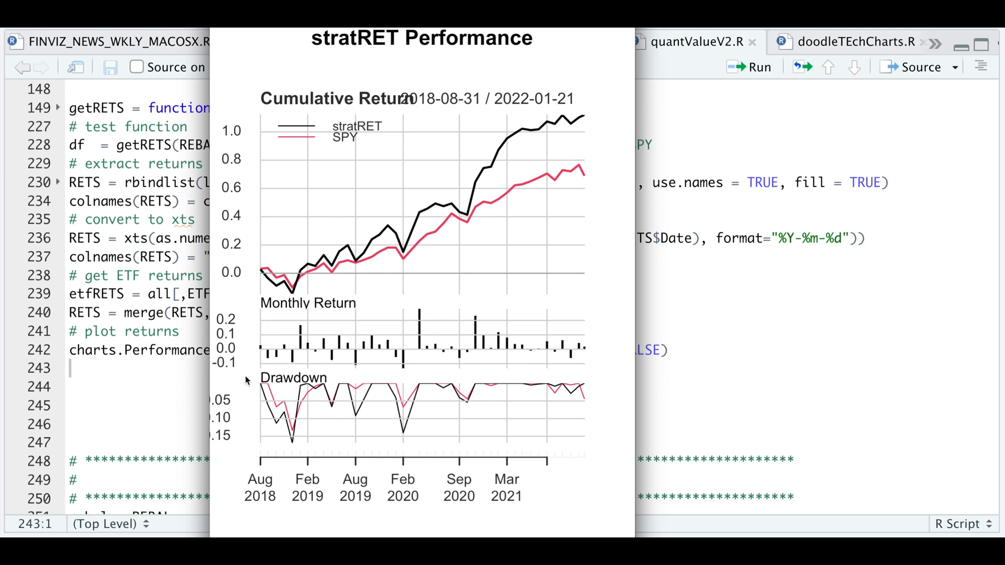
{"action": "mouse_move", "coordinate": [252, 370]}
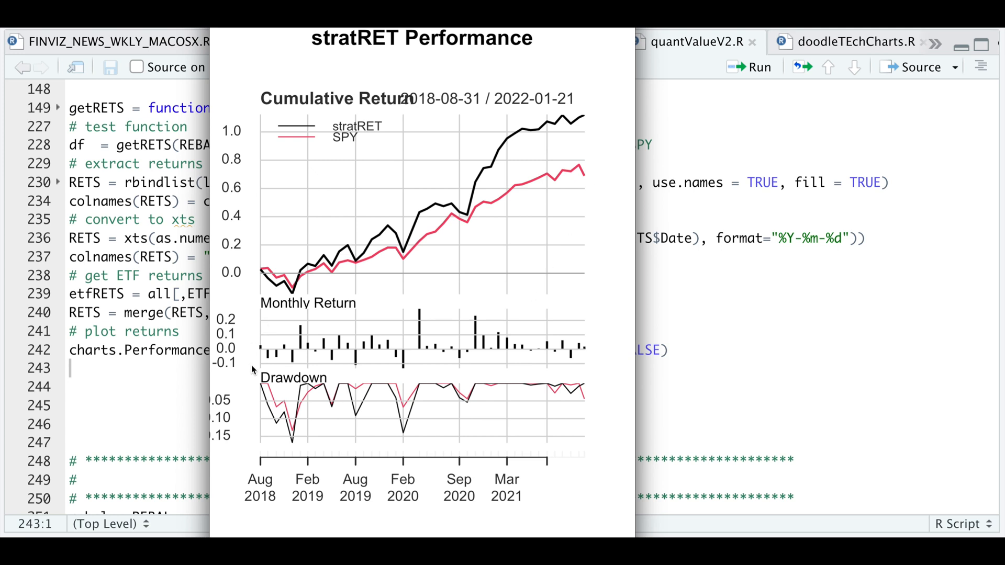
{"action": "mouse_move", "coordinate": [398, 370]}
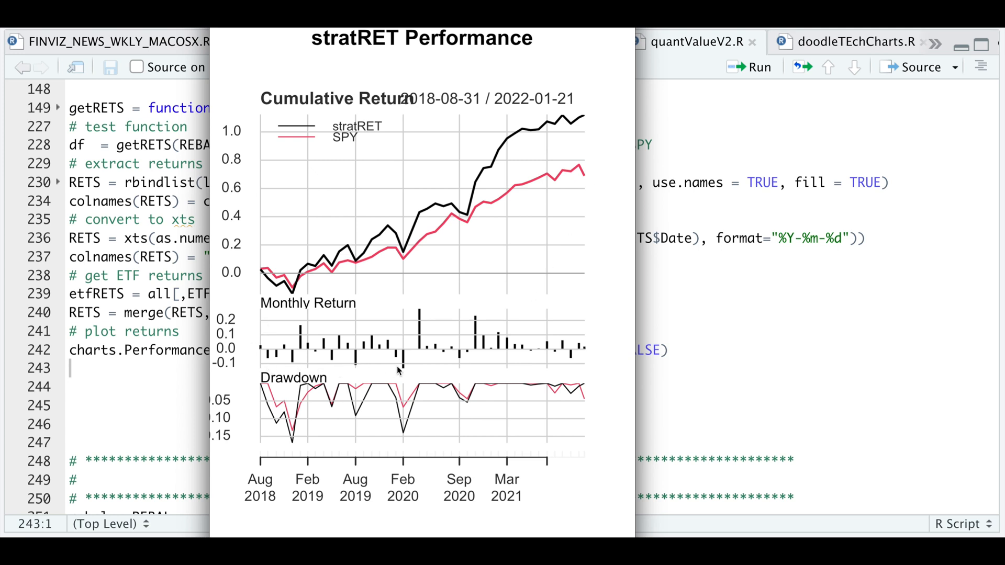
{"action": "mouse_move", "coordinate": [393, 349]}
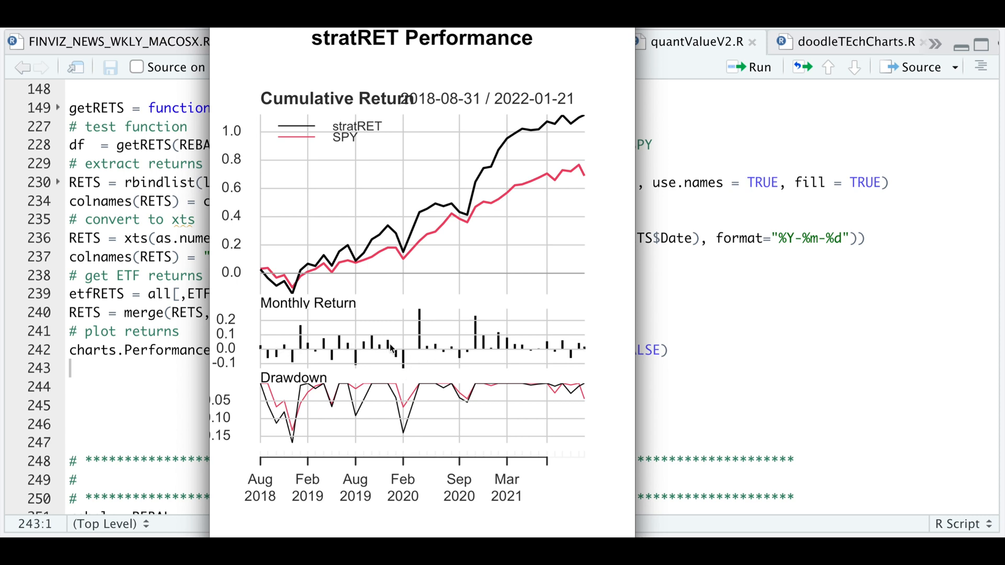
{"action": "mouse_move", "coordinate": [517, 159]}
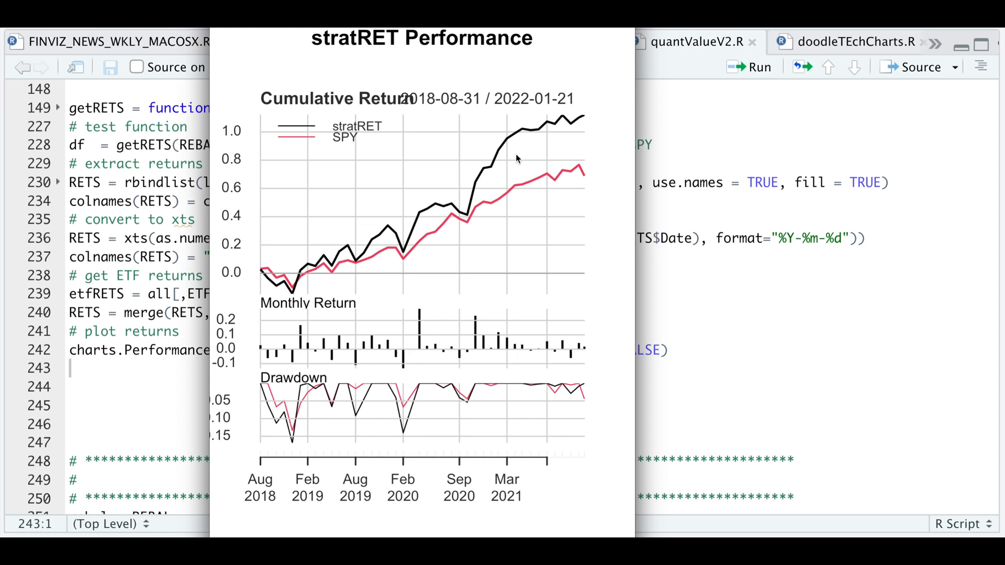
{"action": "mouse_move", "coordinate": [356, 154]}
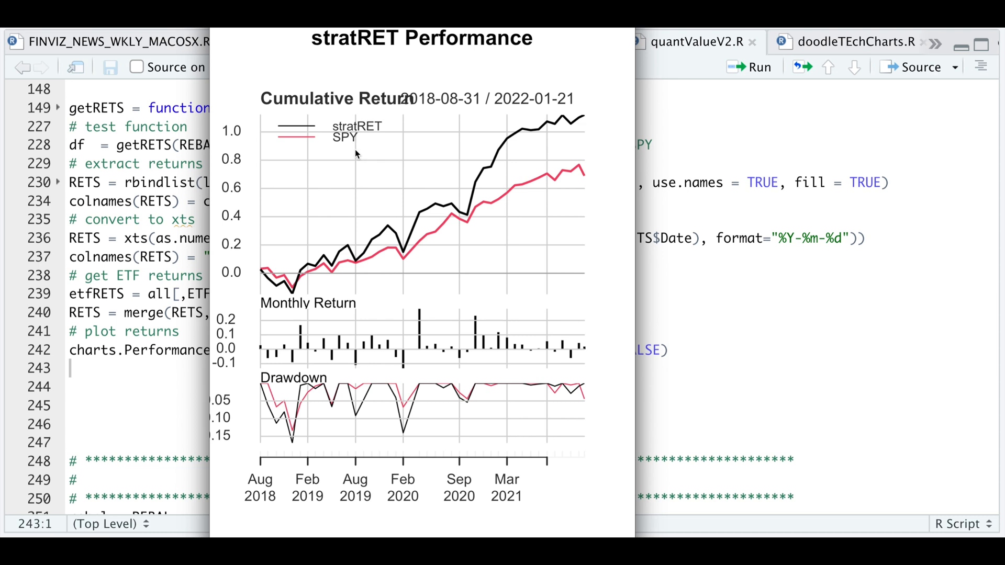
{"action": "mouse_move", "coordinate": [281, 198]}
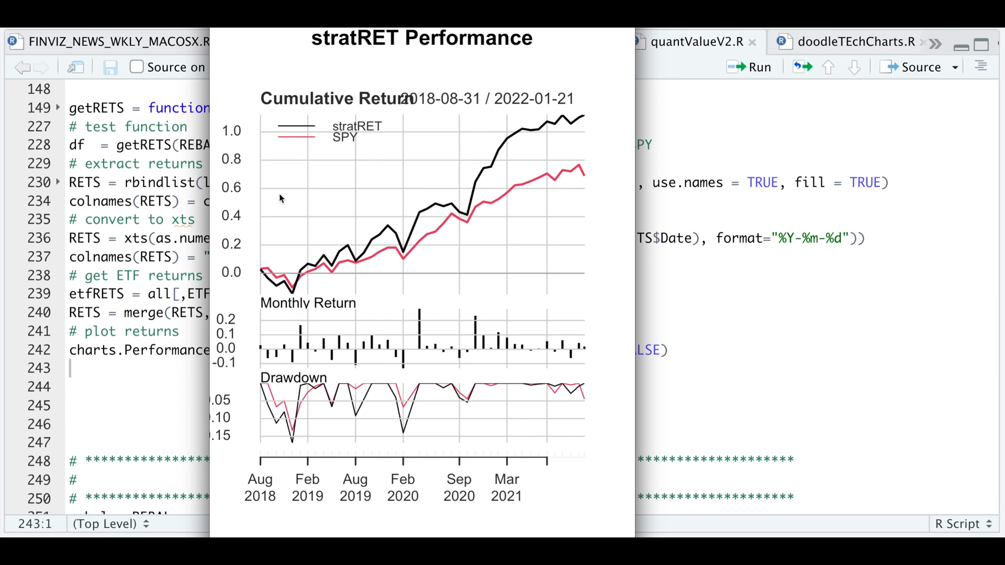
{"action": "mouse_move", "coordinate": [242, 197]}
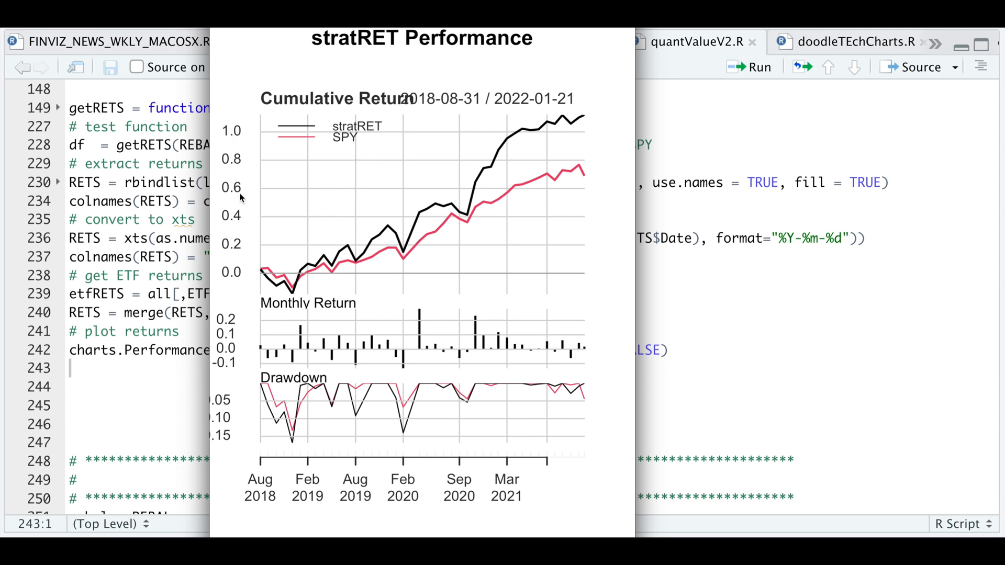
{"action": "mouse_move", "coordinate": [552, 154]}
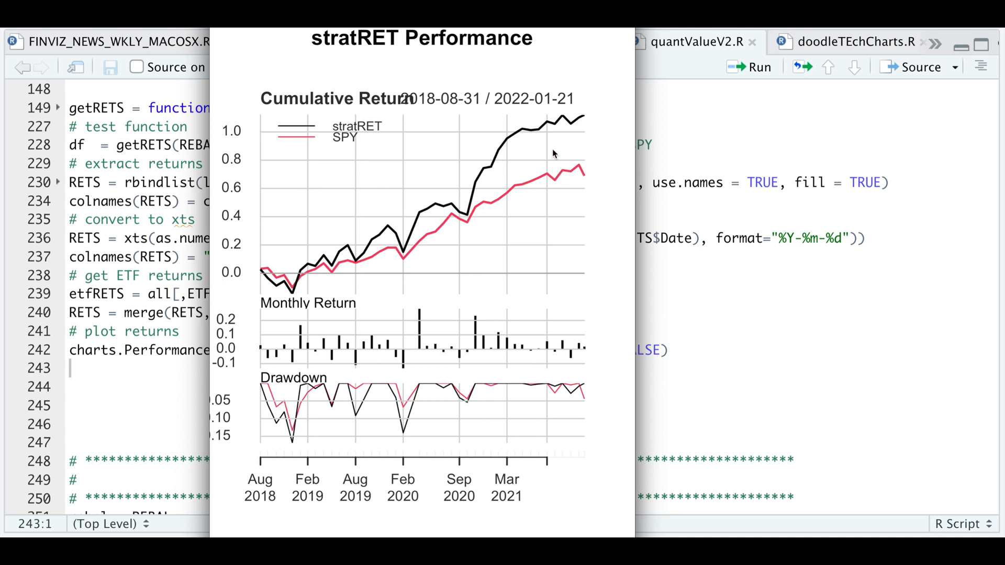
{"action": "mouse_move", "coordinate": [556, 249]}
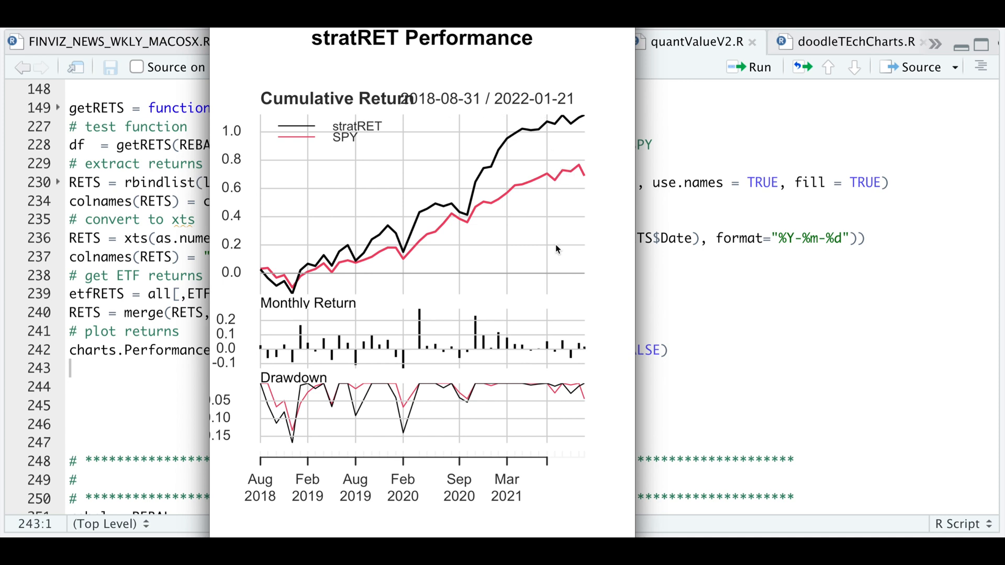